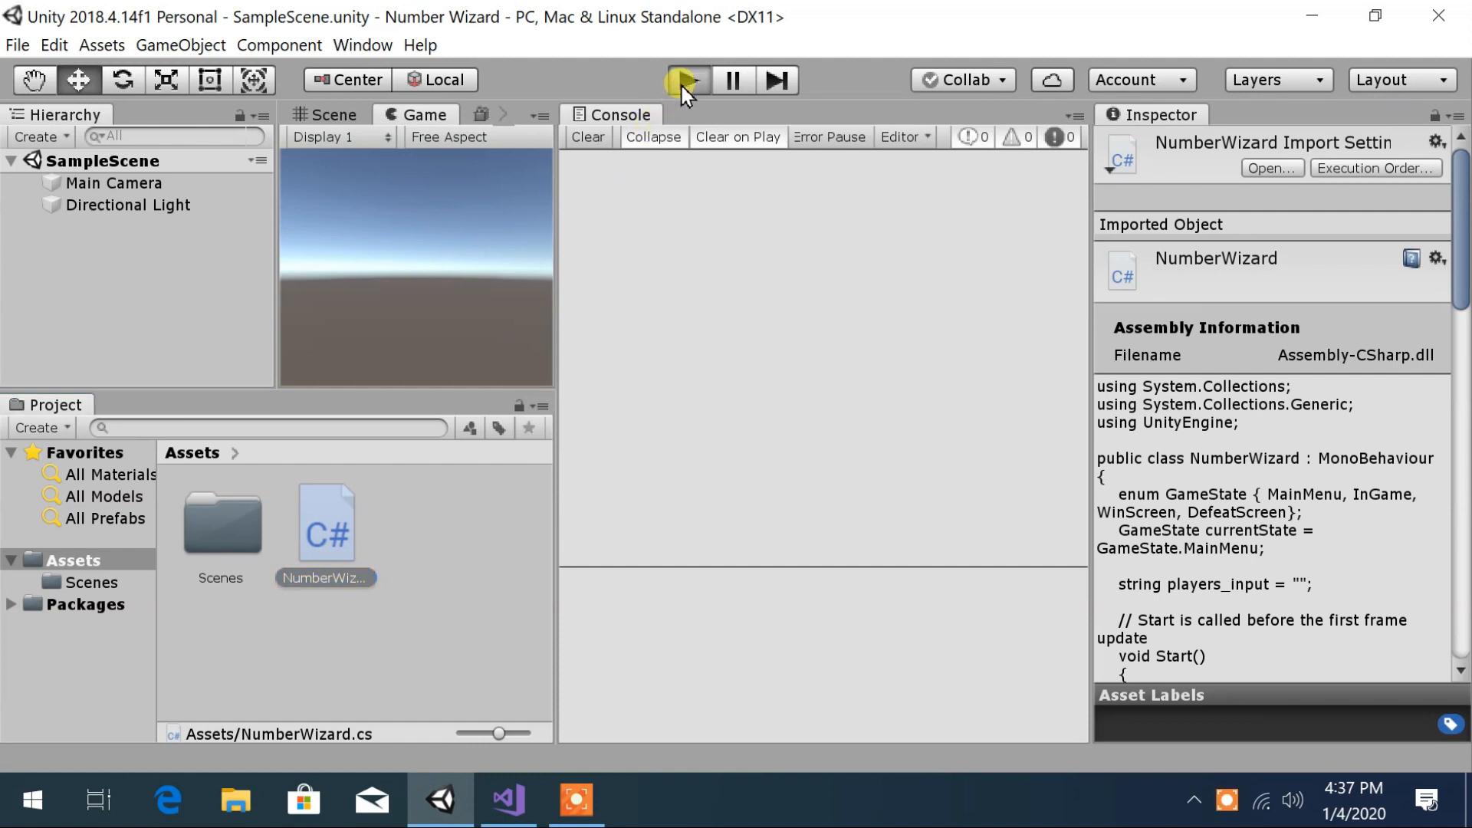
# - Run the game, choose EASY with keypad 1, and inspect the logged random number 5
pyautogui.click(688, 80)
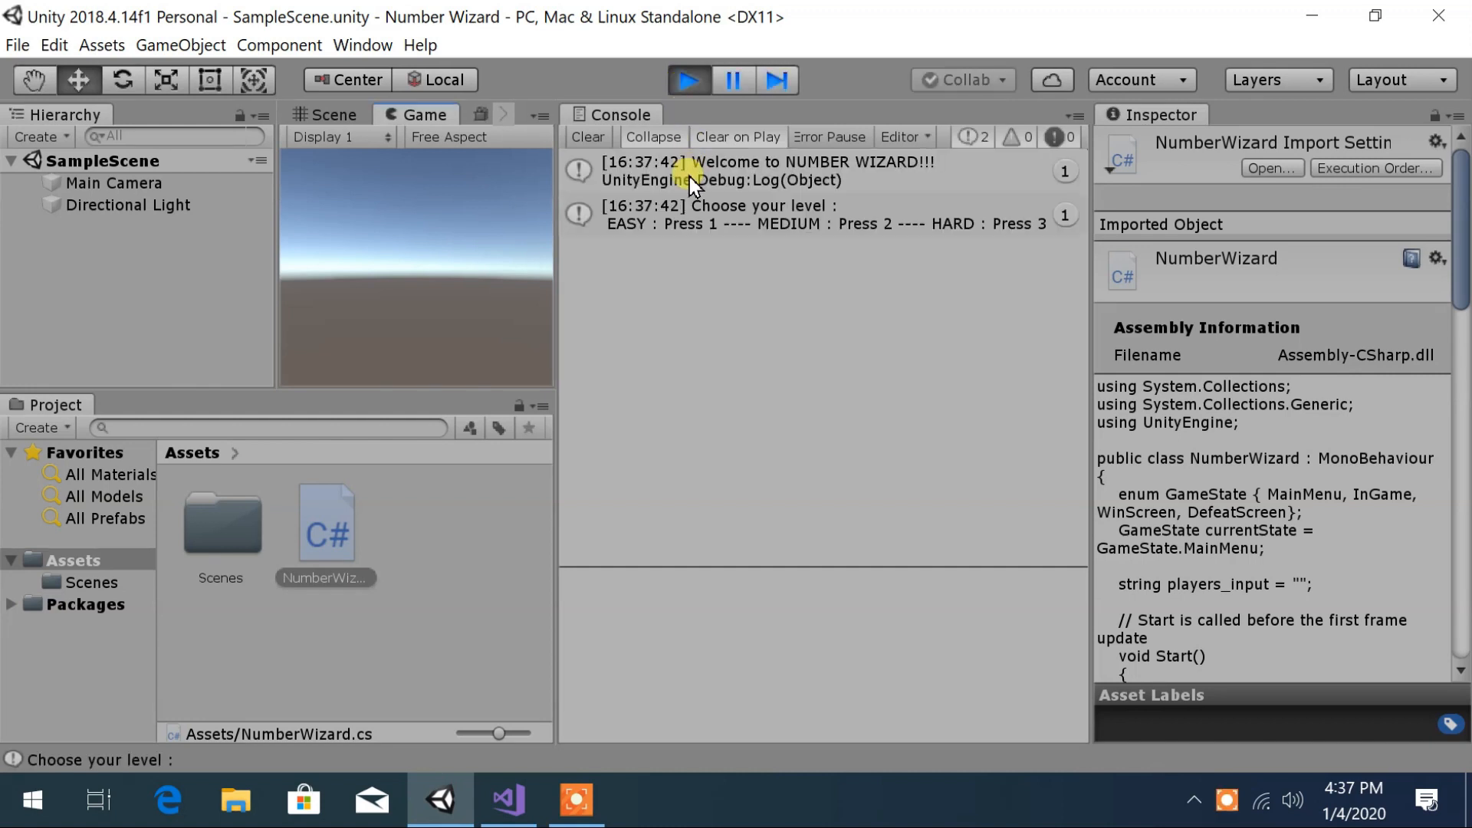
pyautogui.moveTo(877, 279)
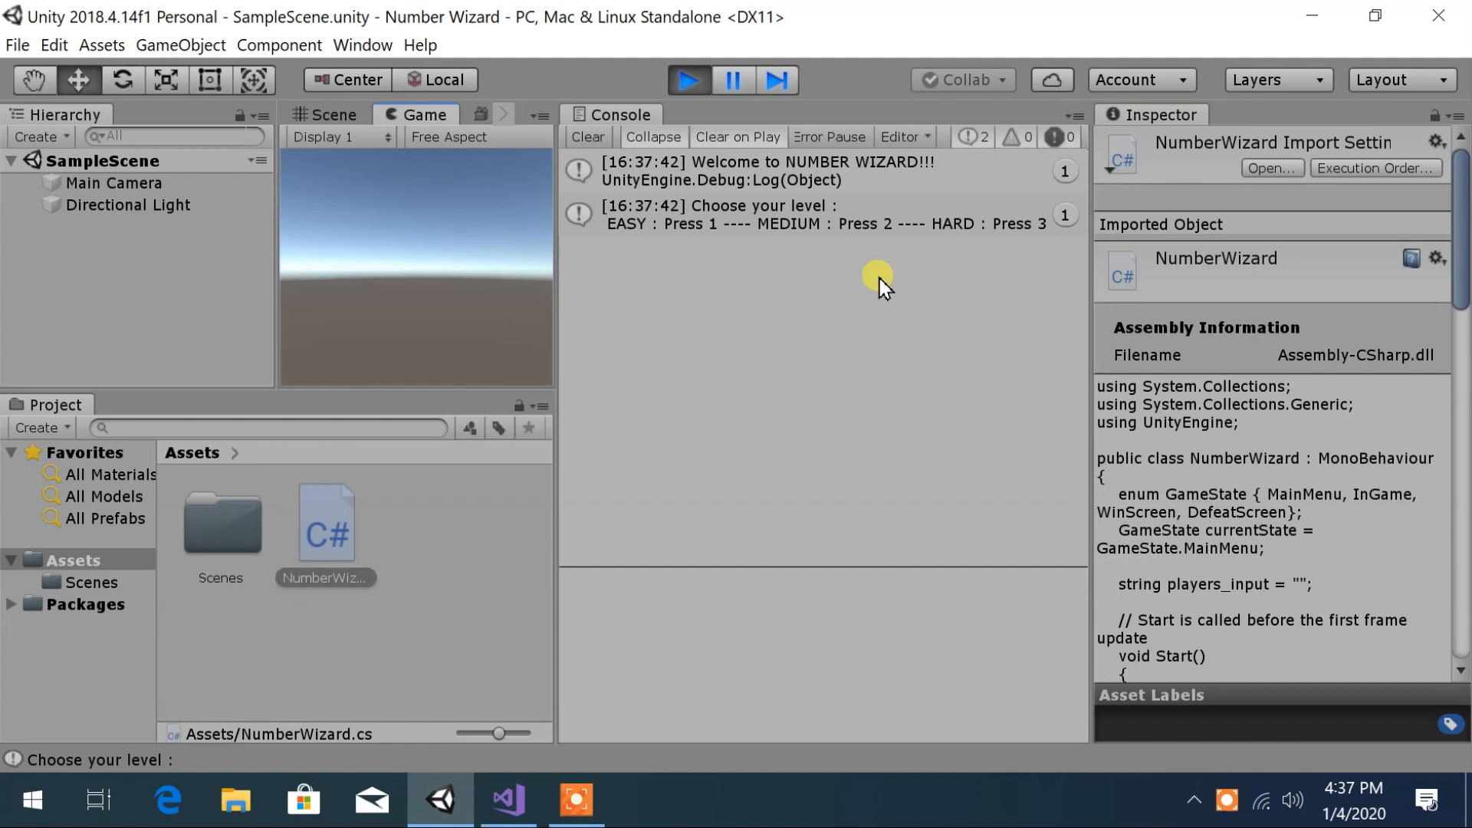
pyautogui.press('1')
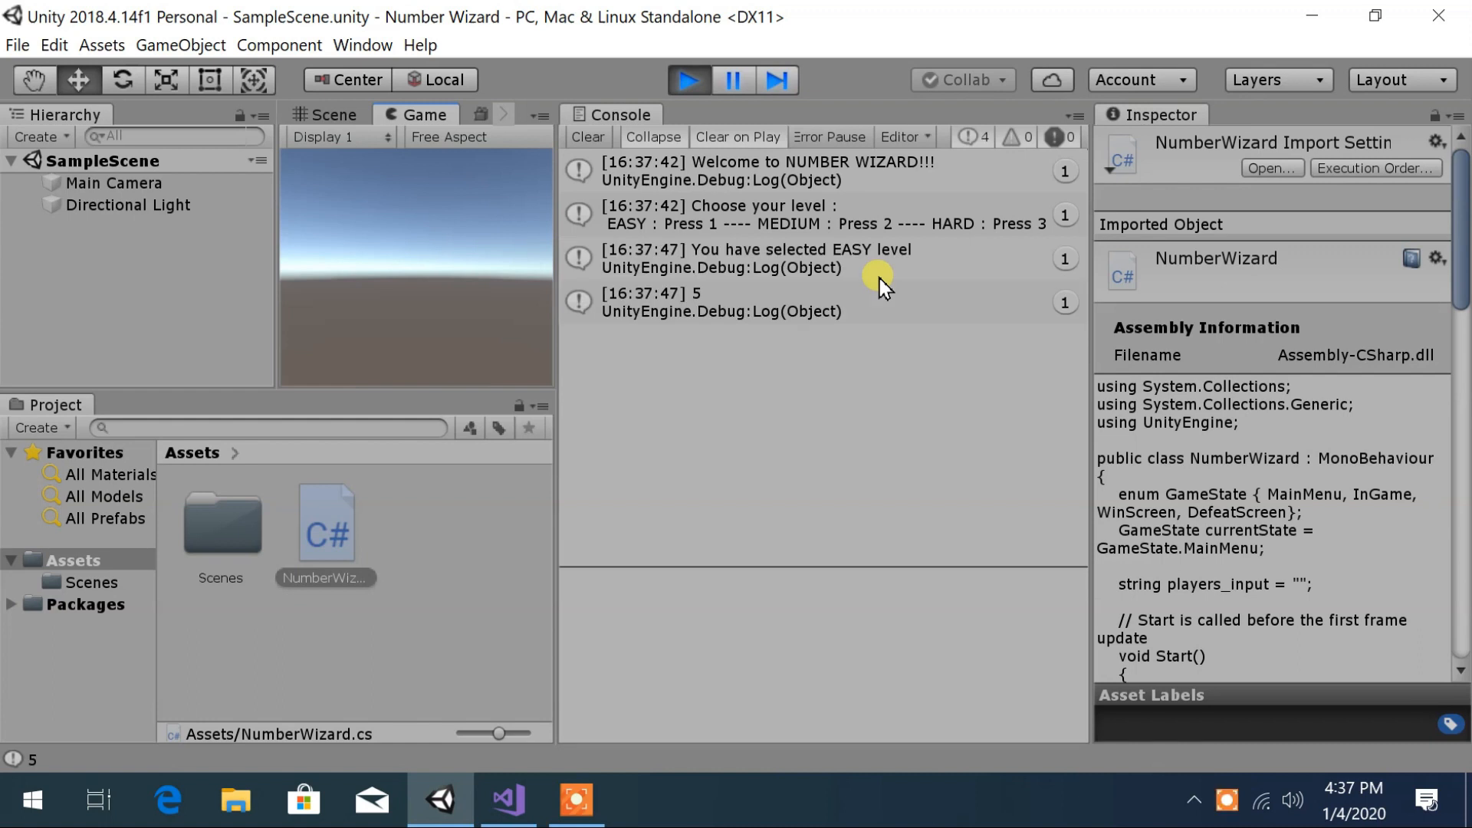
pyautogui.moveTo(726, 314)
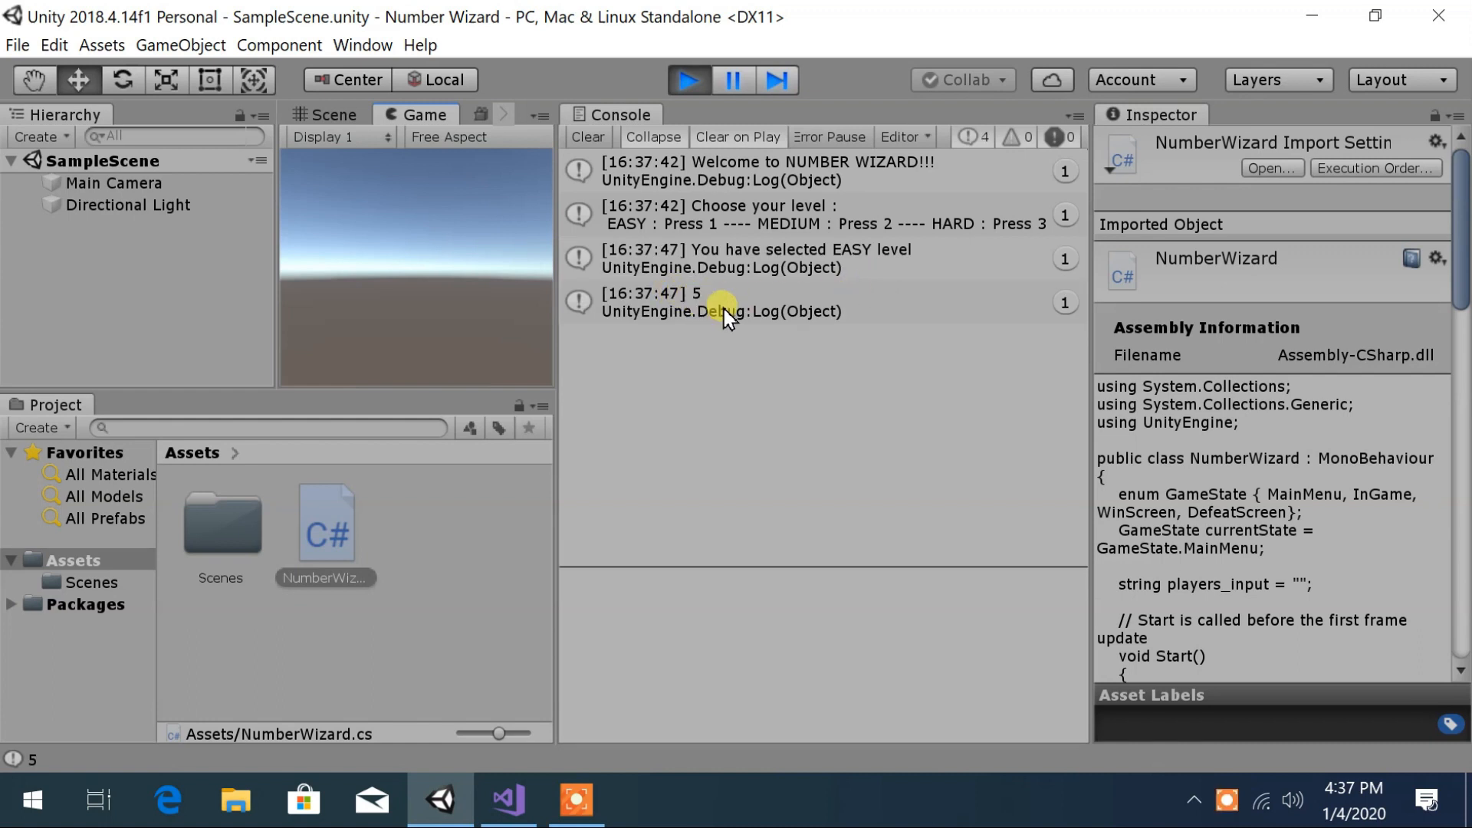
pyautogui.click(713, 302)
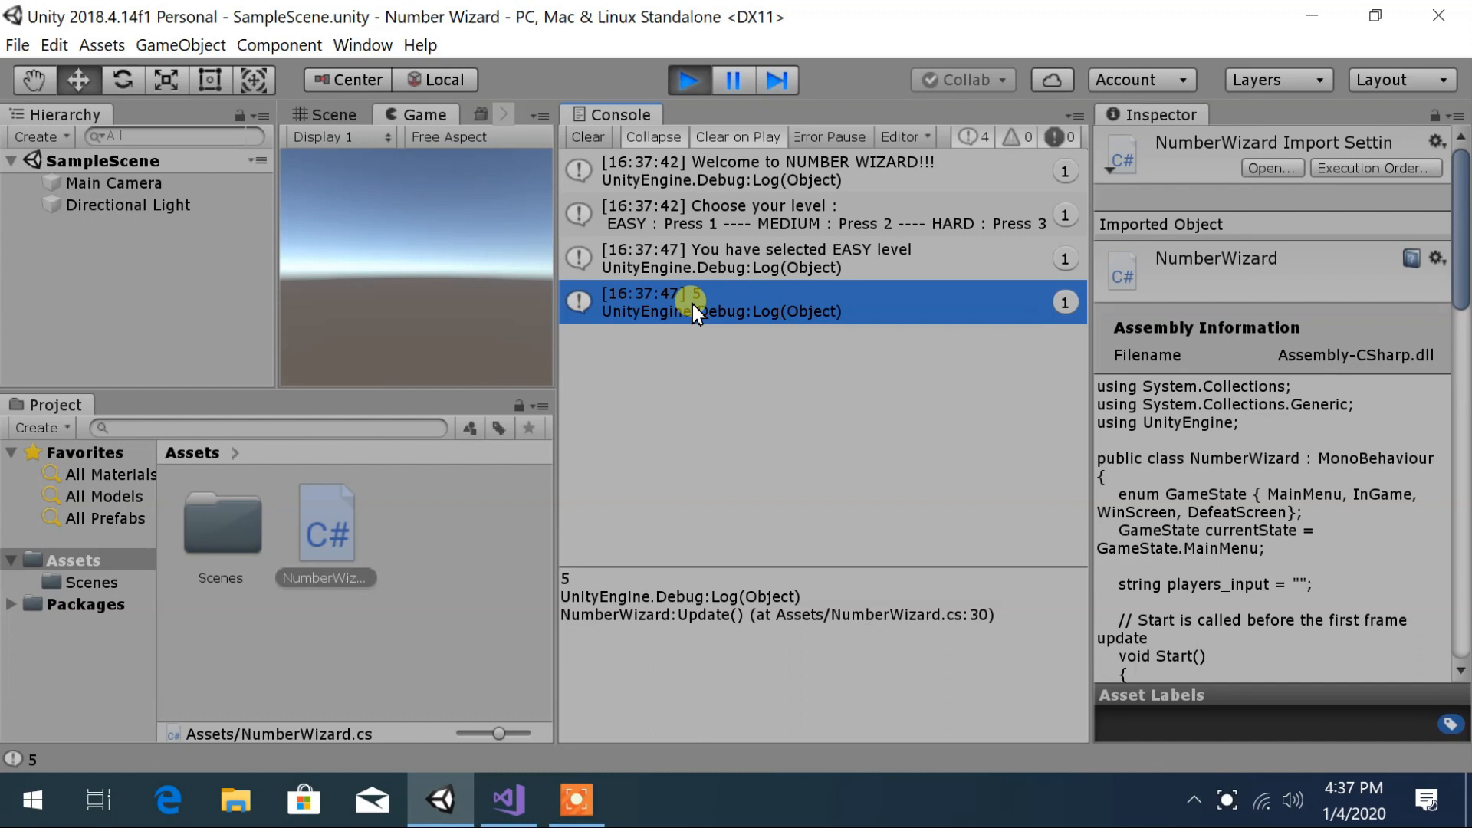
# - Review the random number lines in Update(), check the console, and return to the InGame branch
pyautogui.click(508, 800)
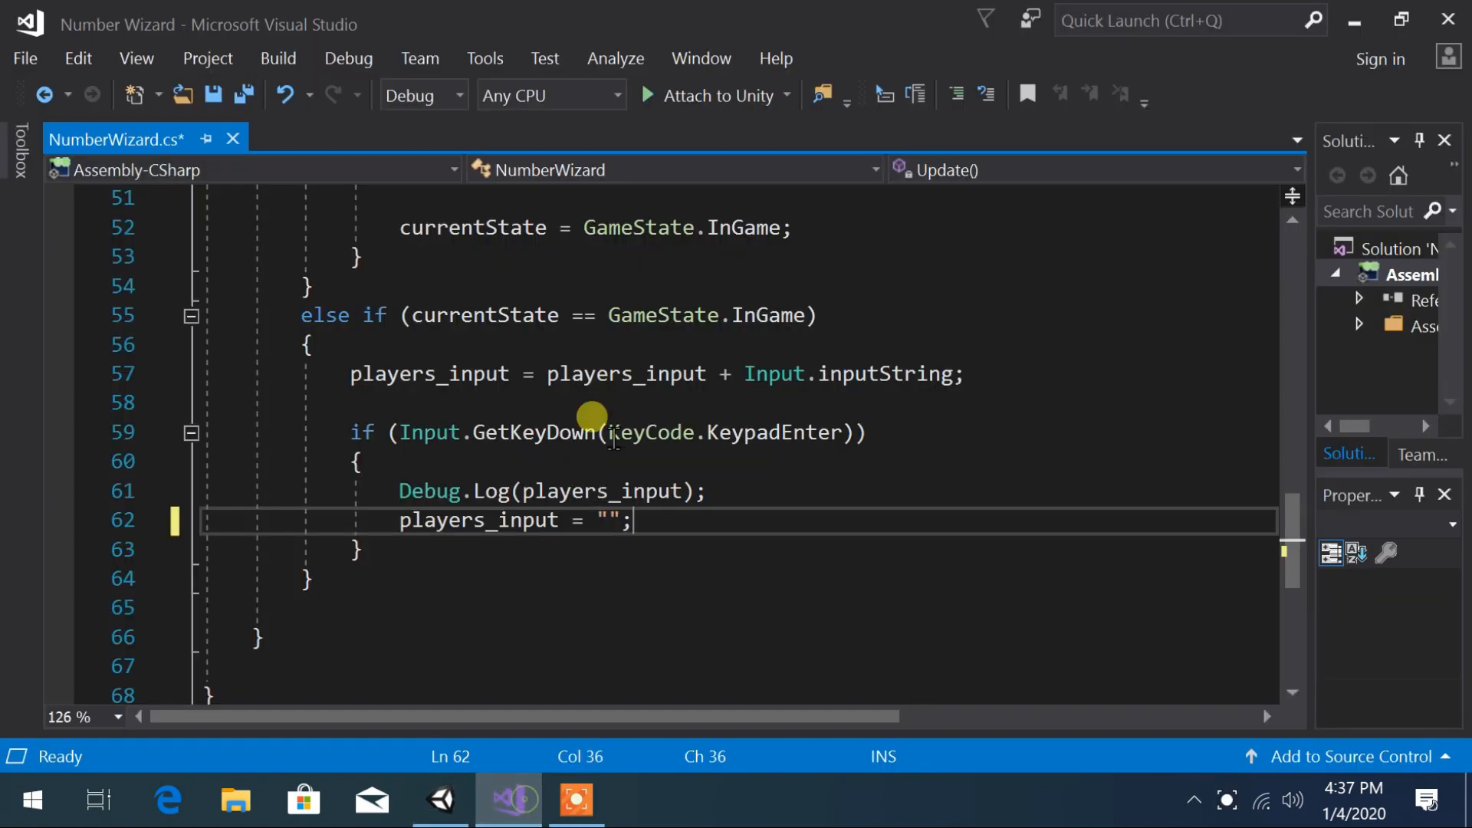
pyautogui.scroll(3)
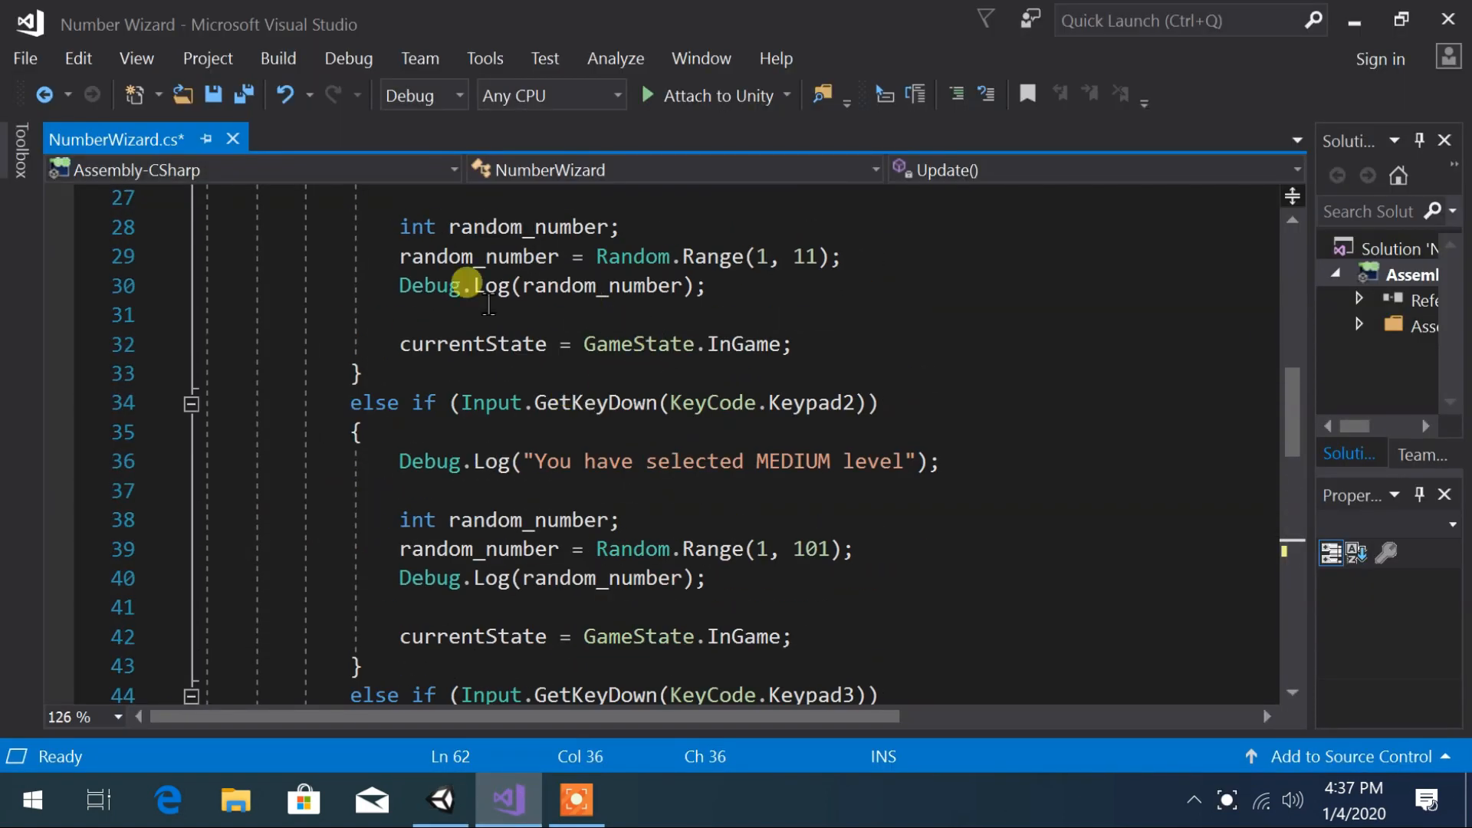
pyautogui.scroll(3)
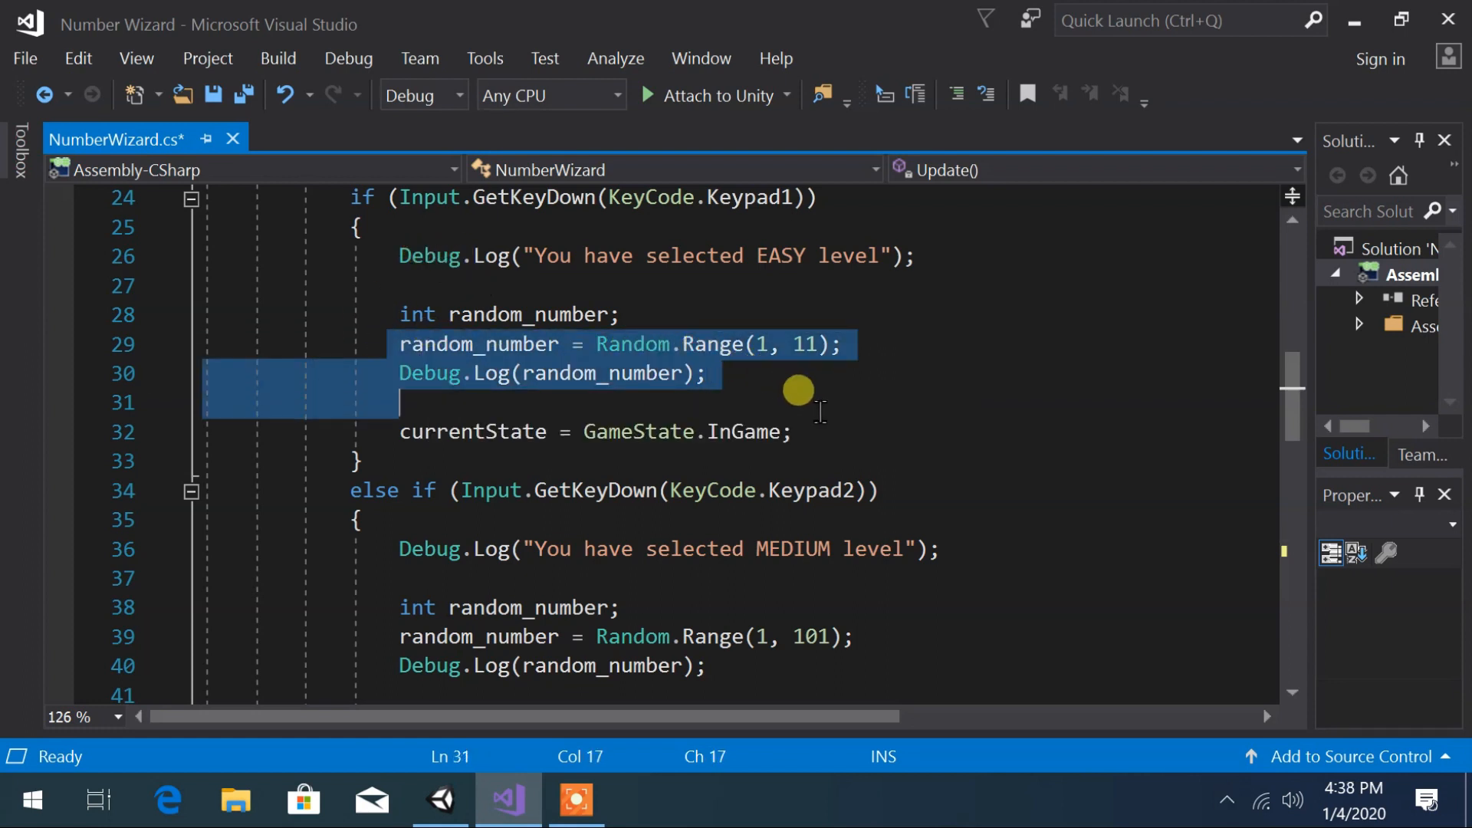
pyautogui.click(440, 800)
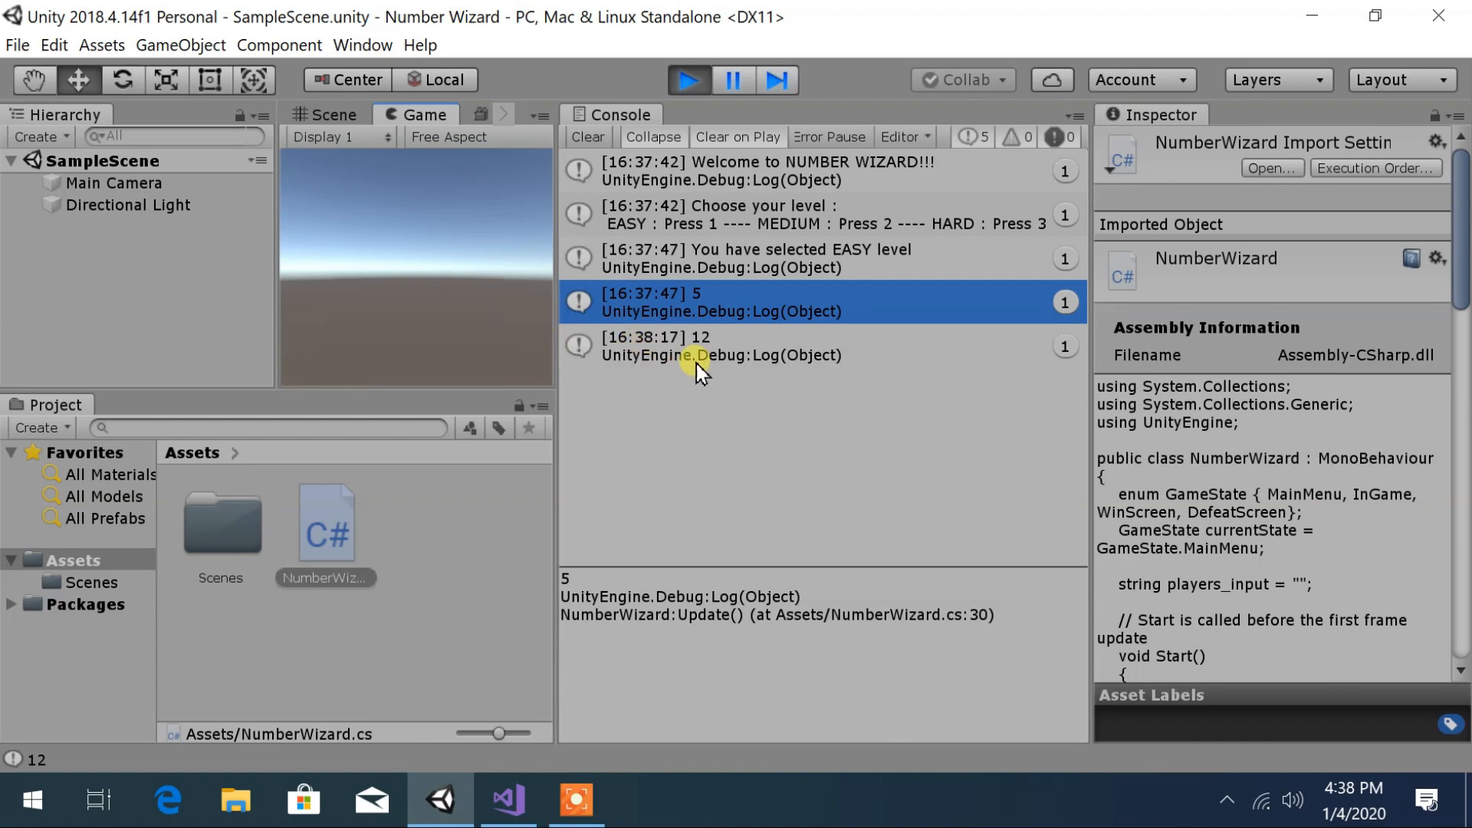
pyautogui.click(508, 800)
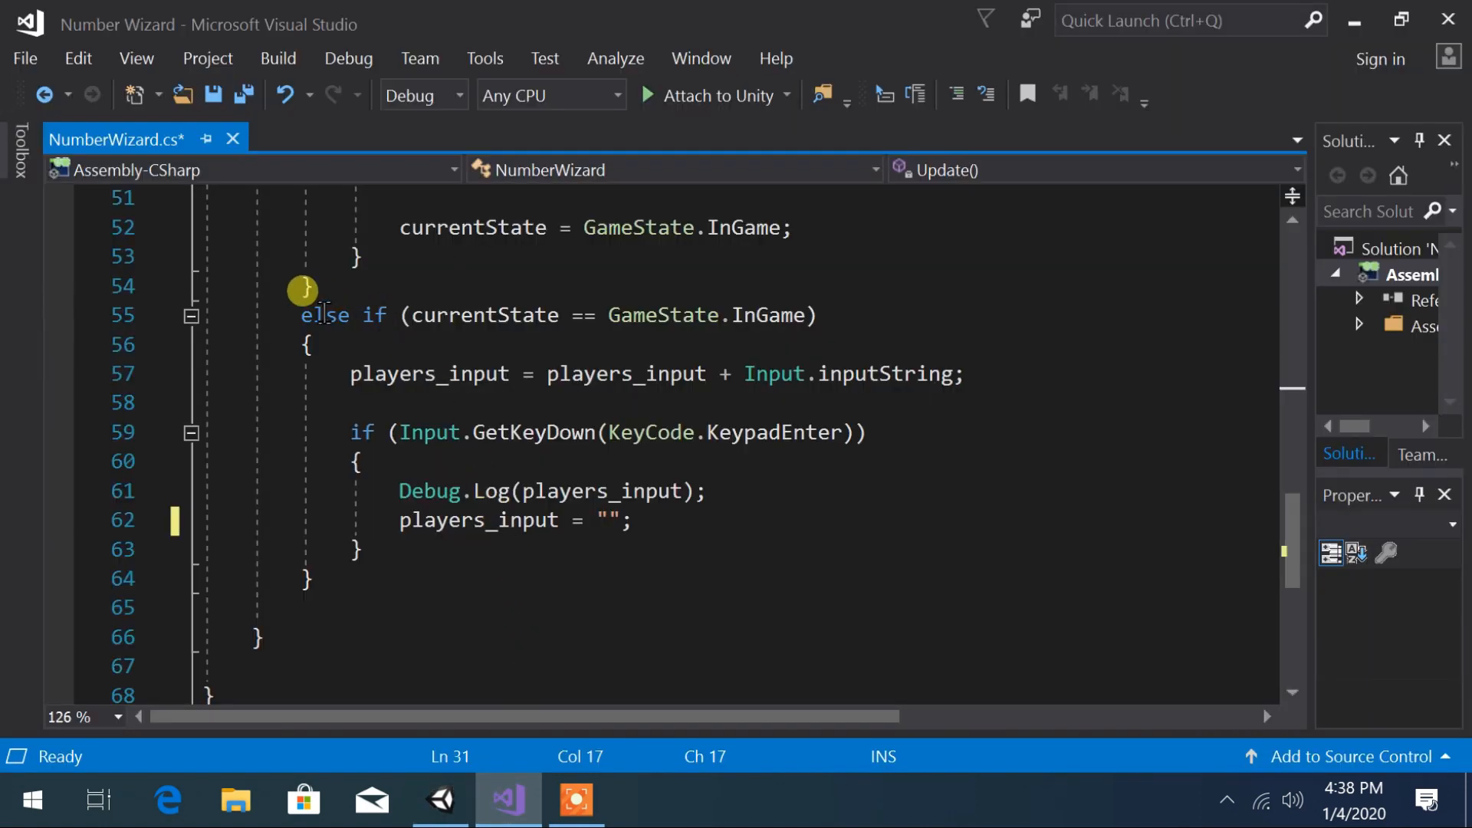
# - After the input reset, start an if comparing players_input == random_number, flagged as out of scope
pyautogui.doubleClick(763, 315)
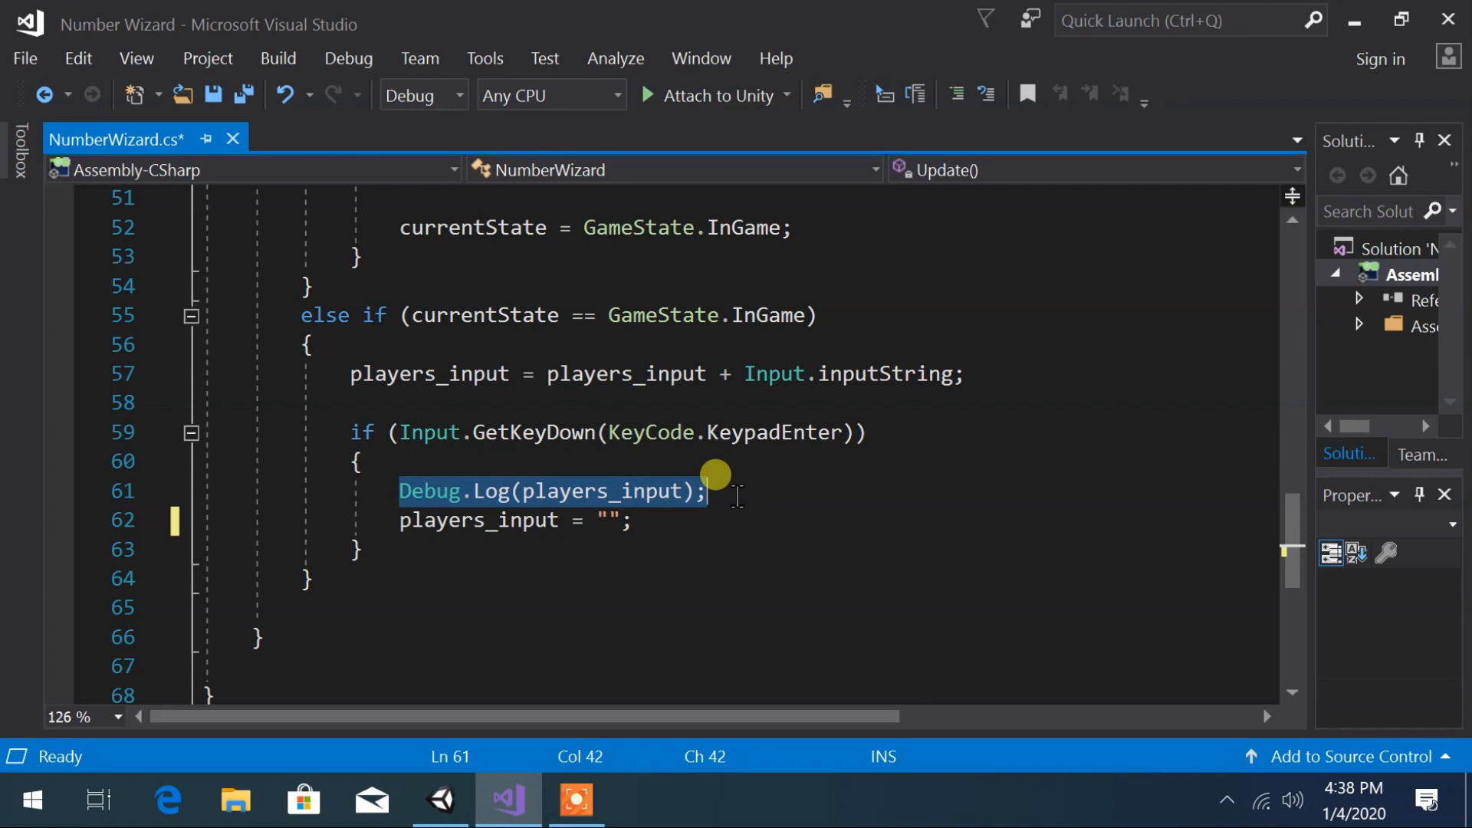
pyautogui.write('i')
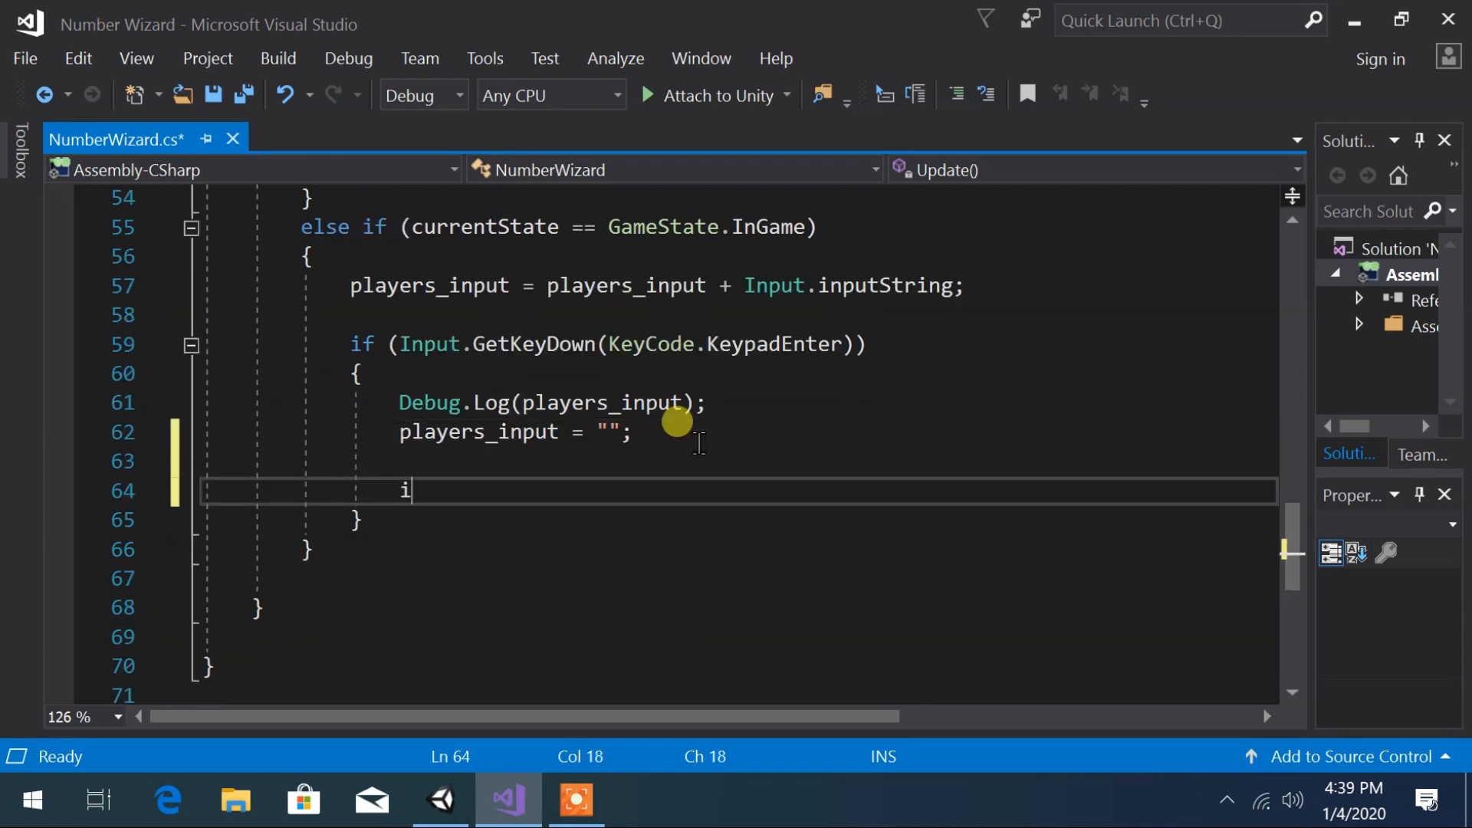
pyautogui.write('f(players_input == random_number')
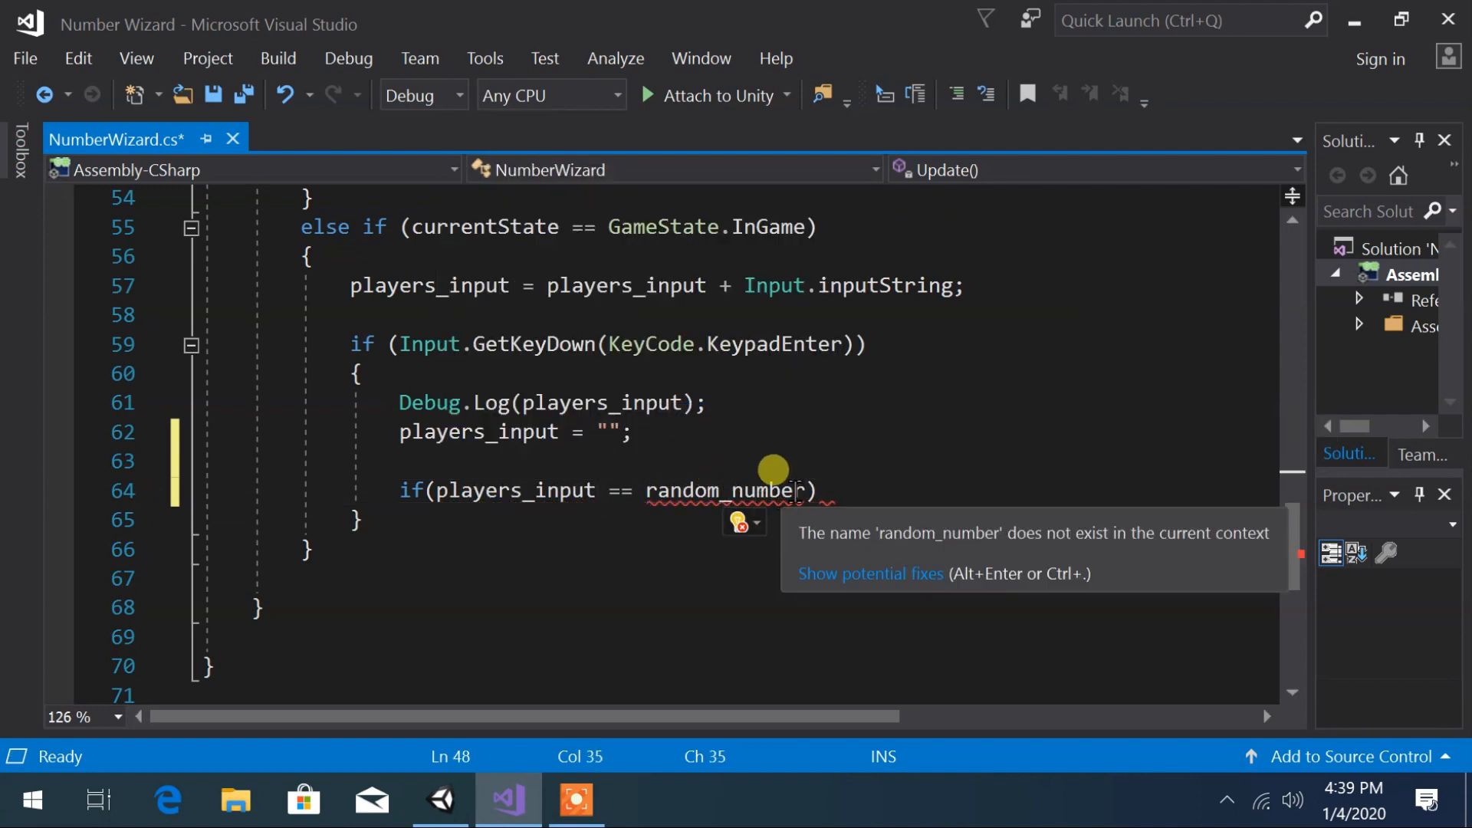
pyautogui.moveTo(769, 490)
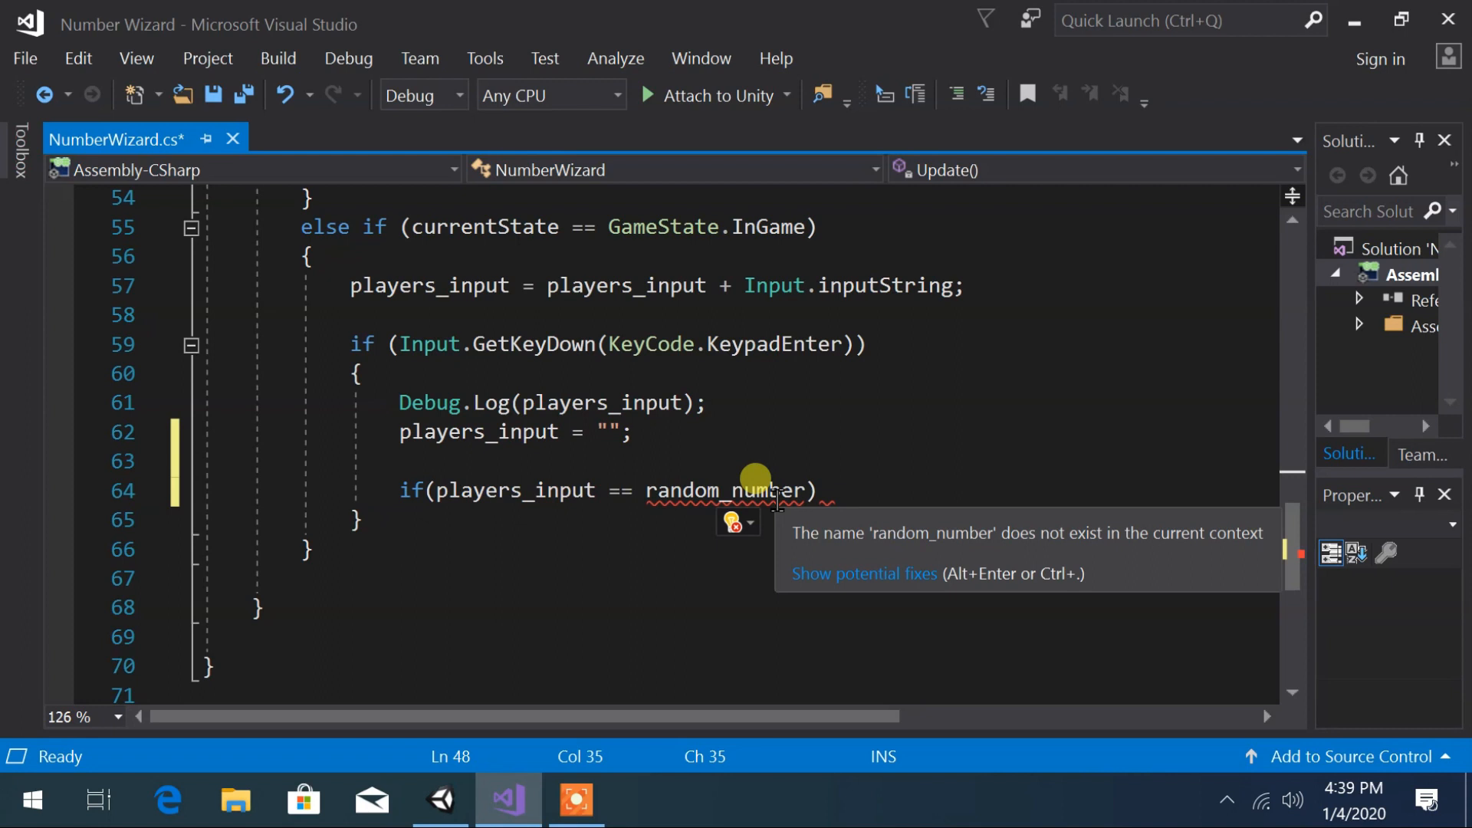
pyautogui.moveTo(861, 560)
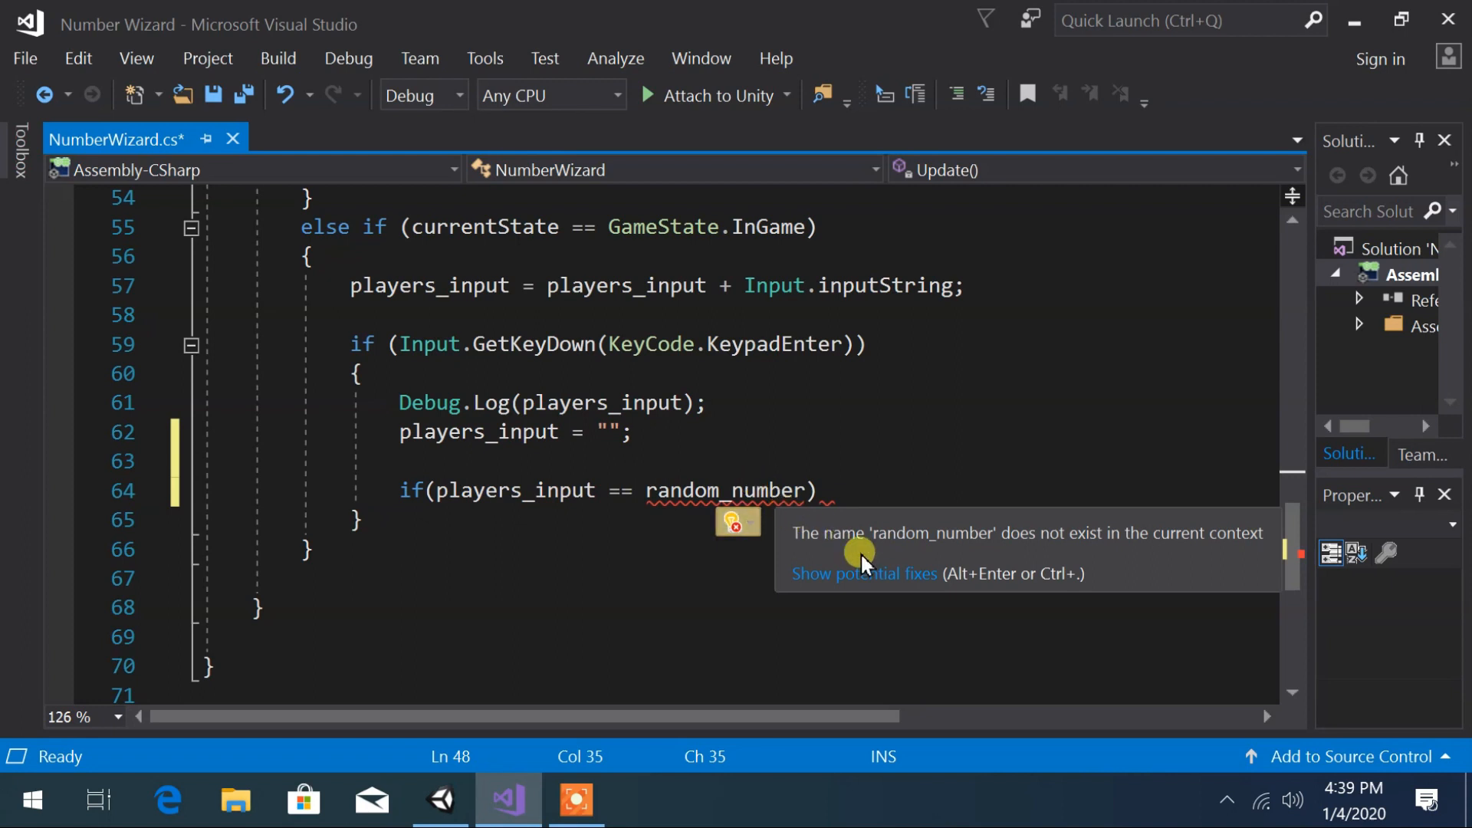
pyautogui.moveTo(1105, 561)
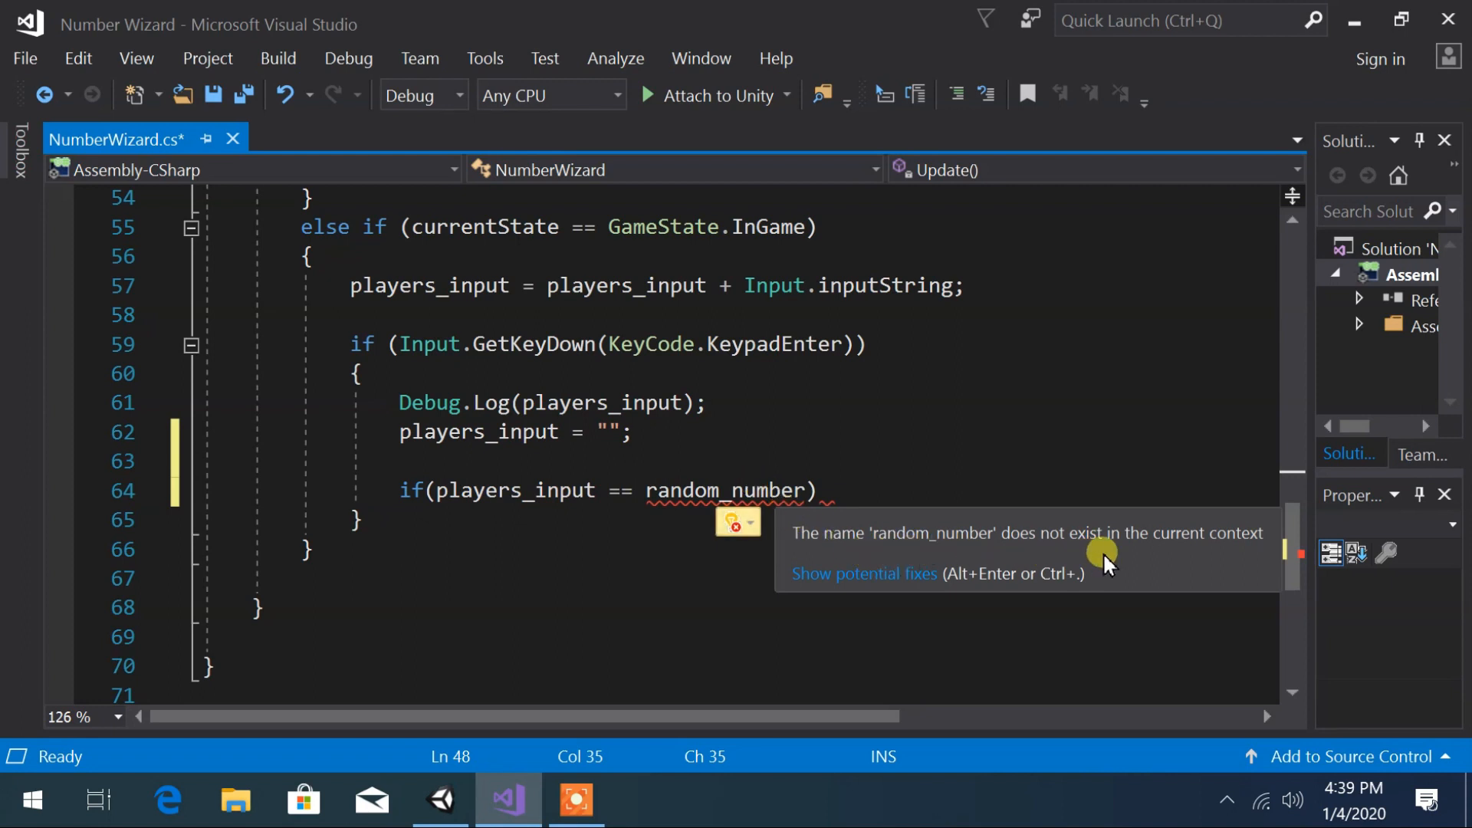
pyautogui.moveTo(1239, 549)
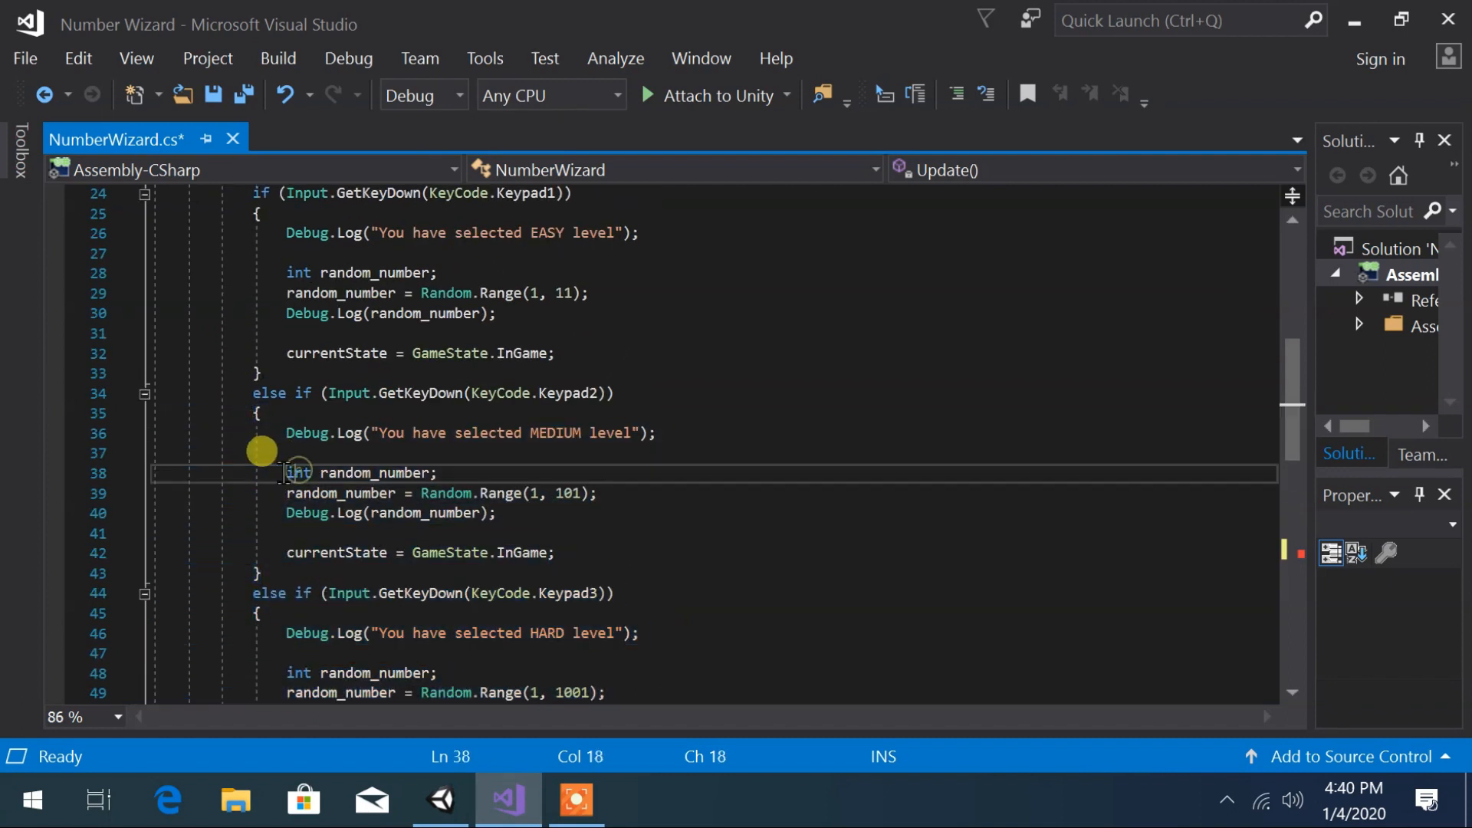
# - Remove the local random_number declarations, declare int random_number = 0 at class level, and save
pyautogui.scroll(3)
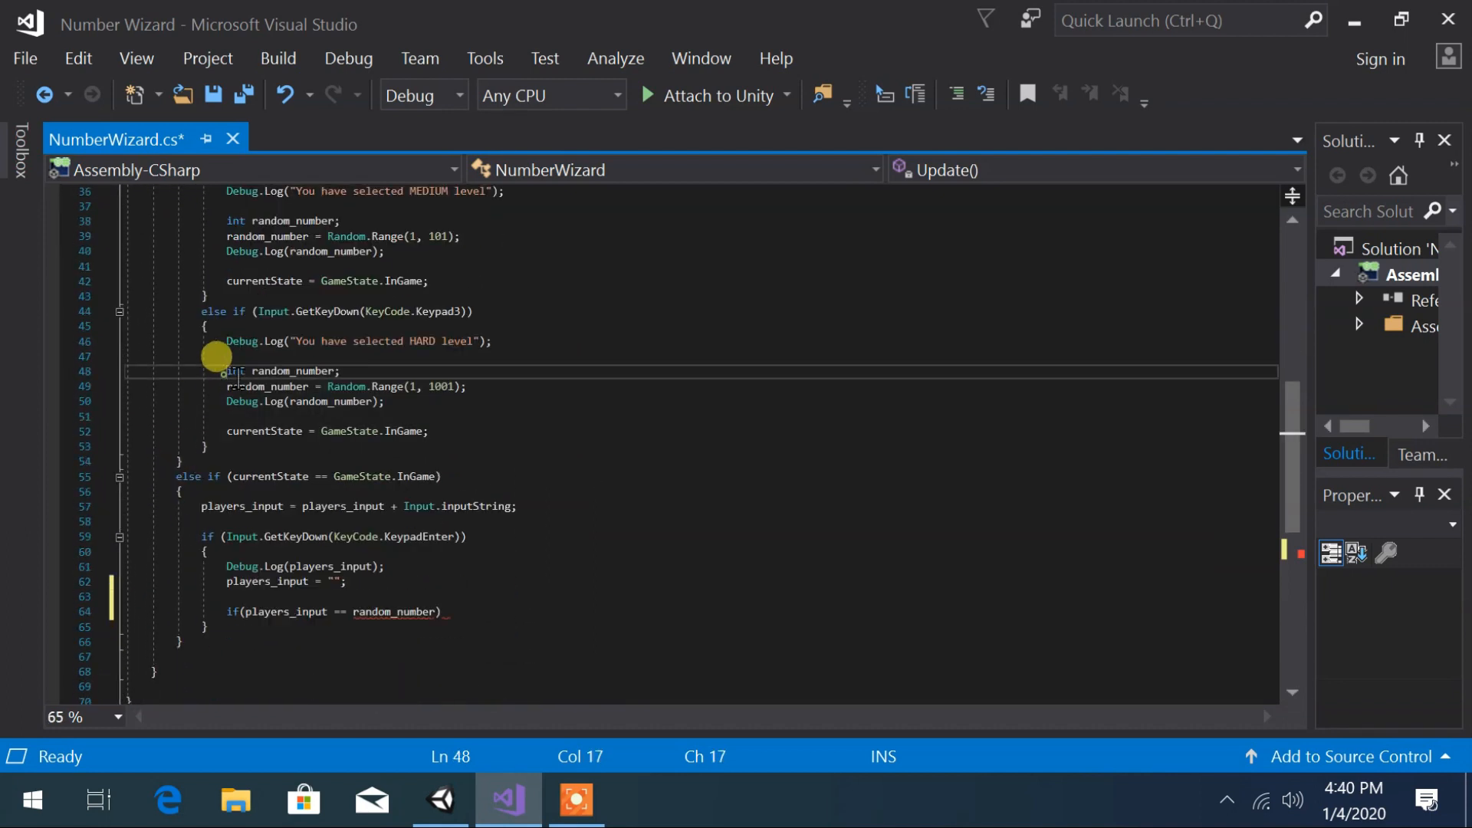
pyautogui.press('Delete')
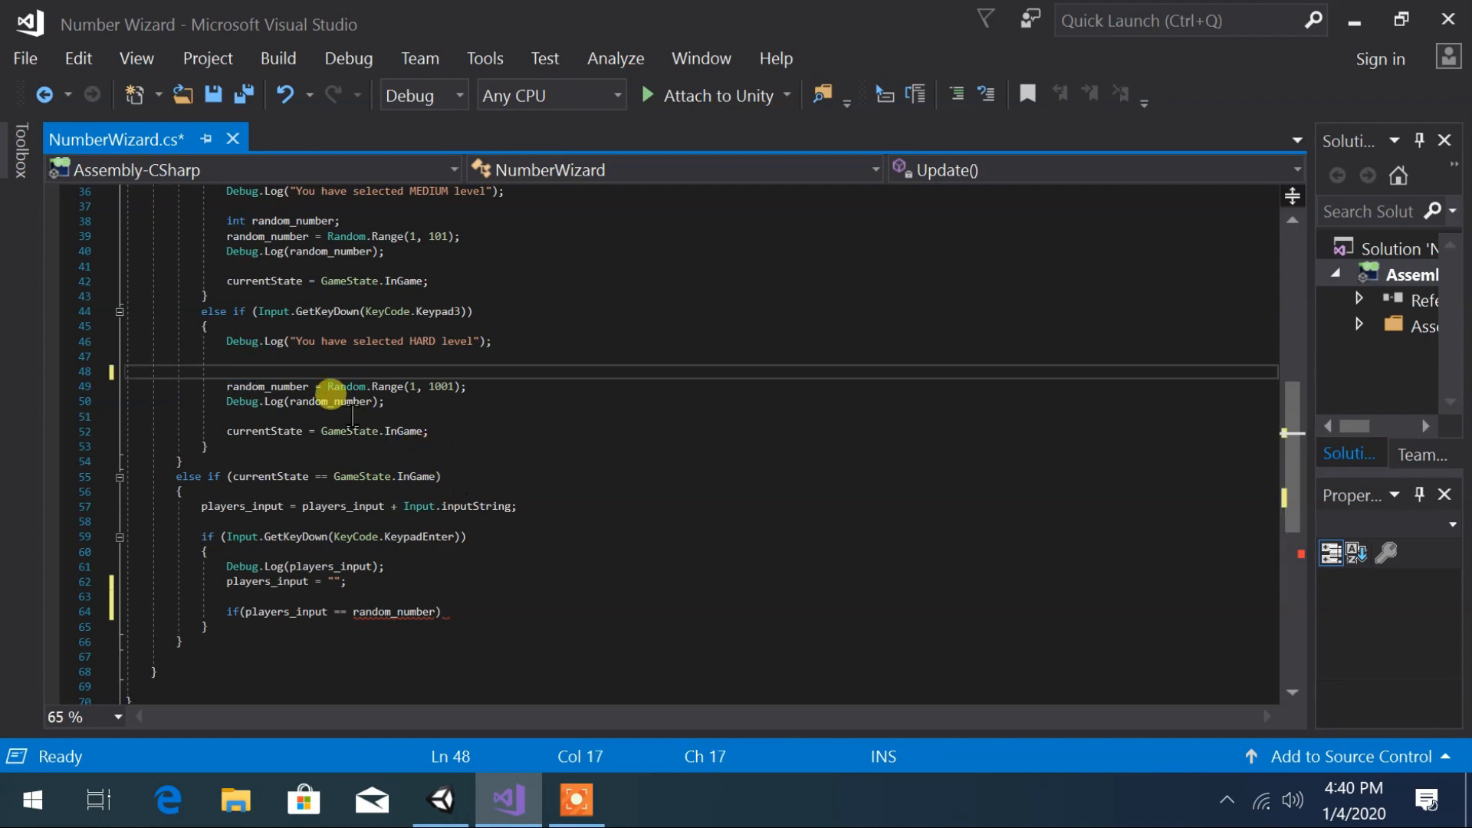
pyautogui.scroll(3)
pyautogui.write('int random_number;')
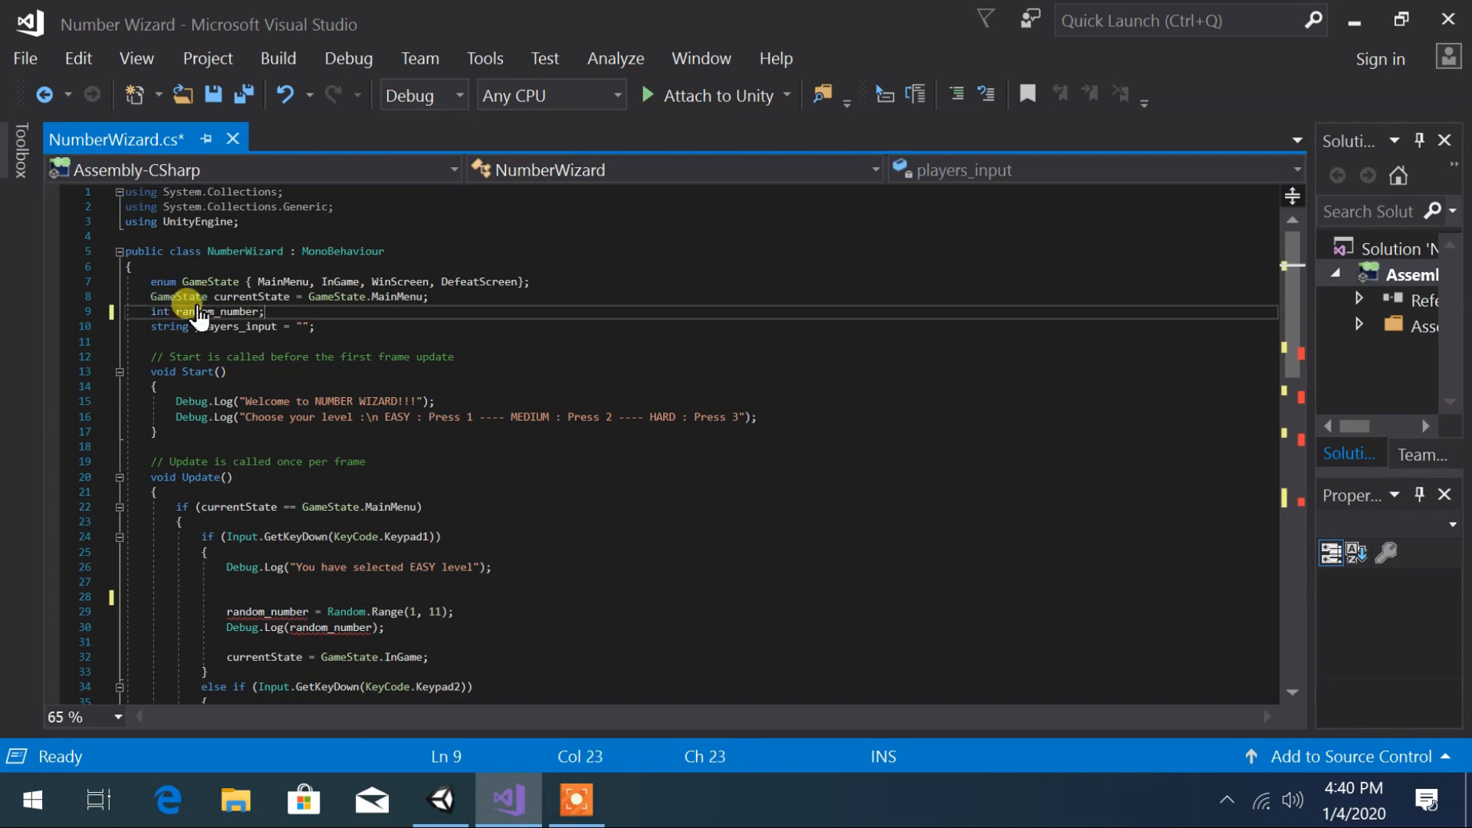
pyautogui.press('ctrl+s')
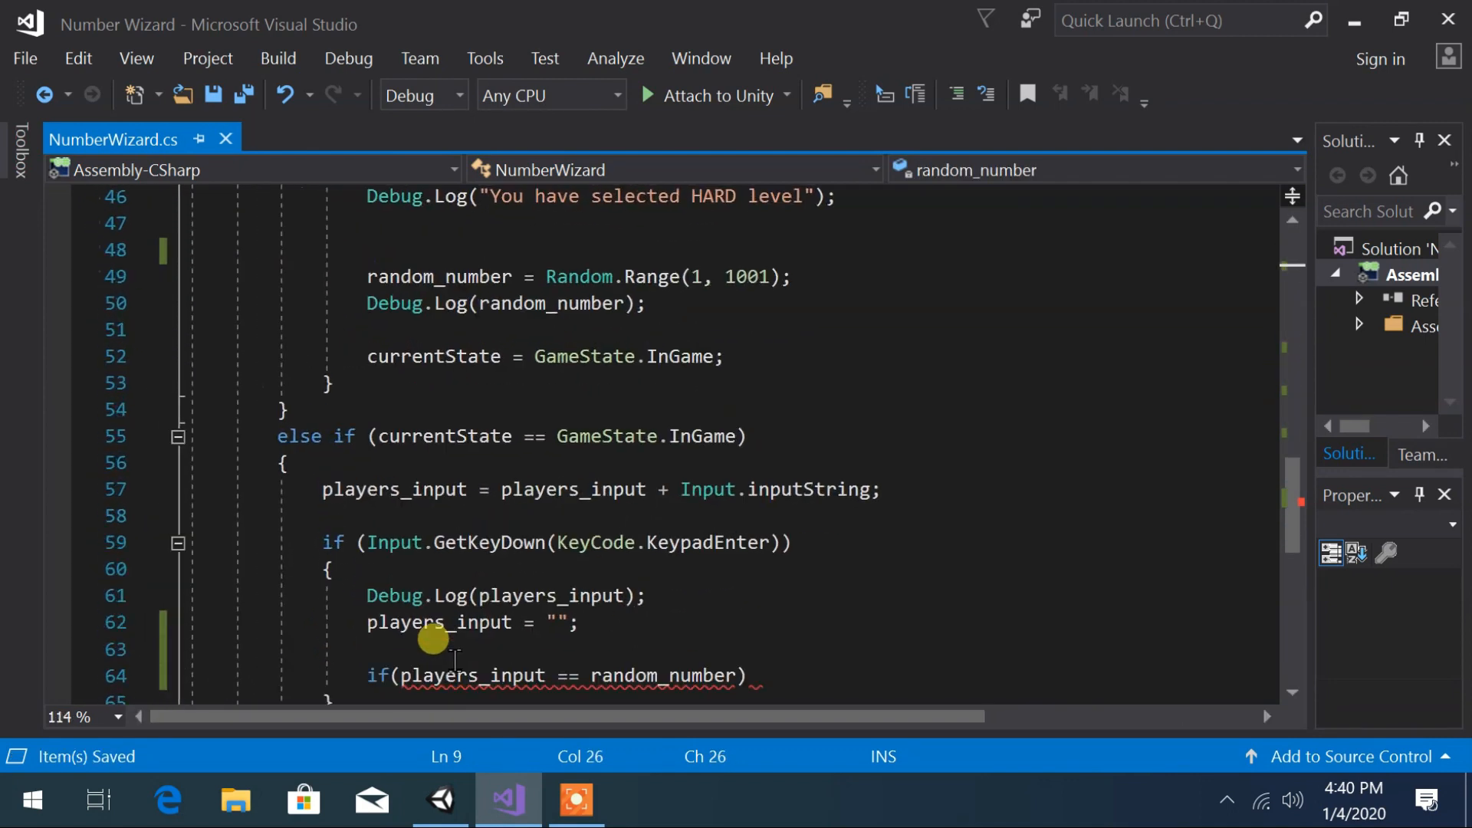
pyautogui.scroll(-3)
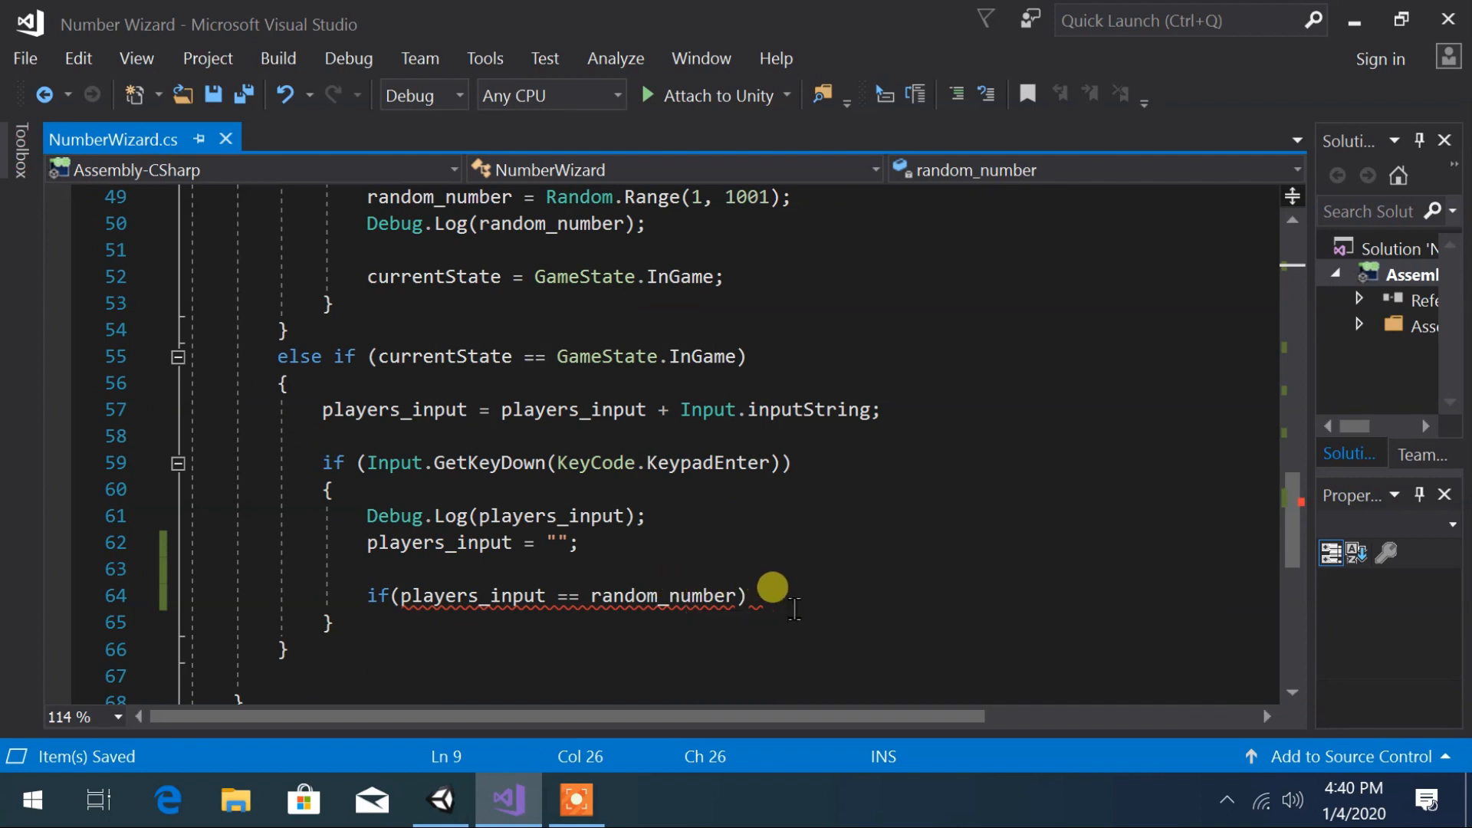
pyautogui.click(759, 595)
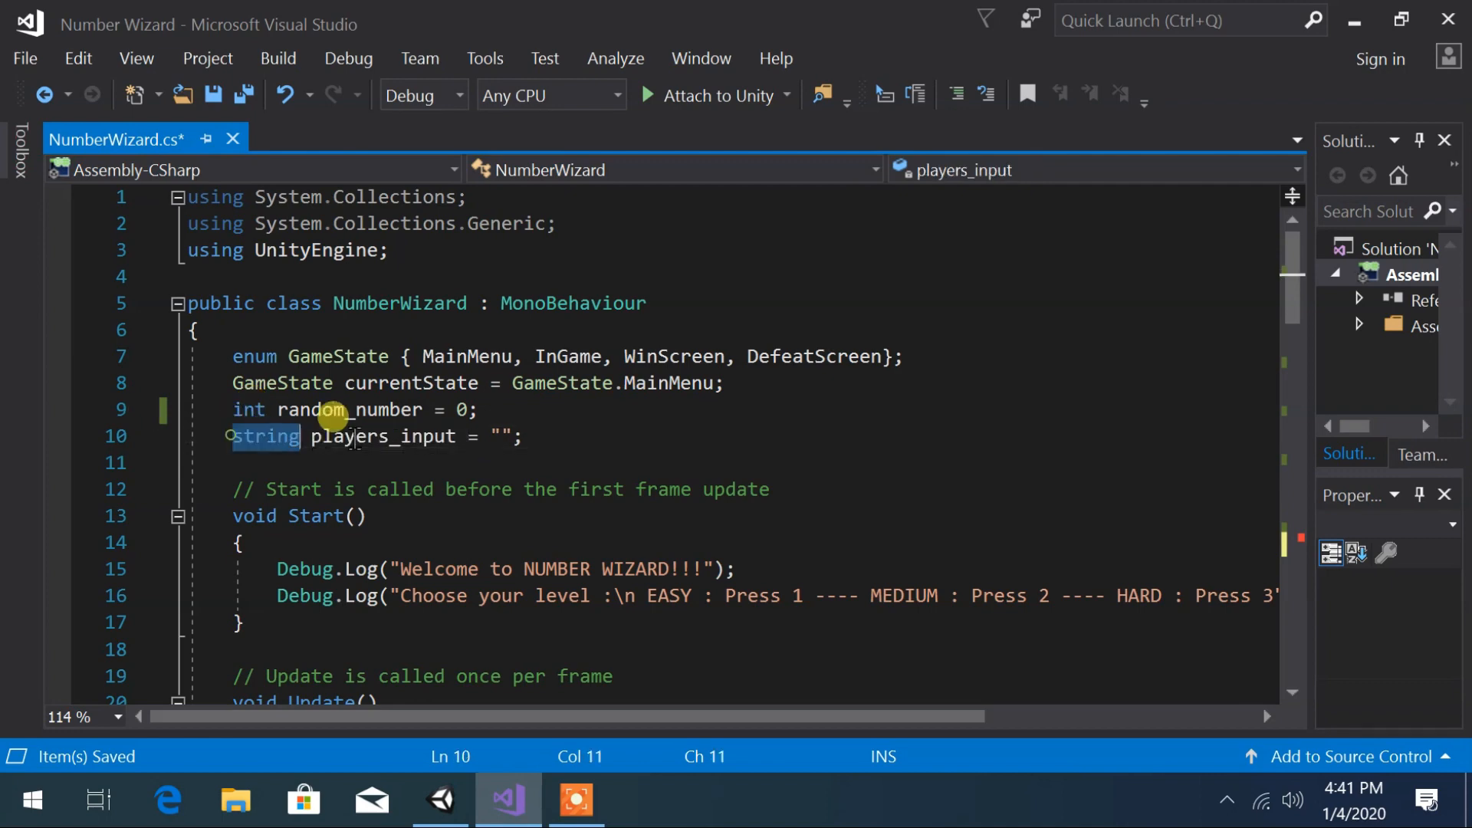
# - Complete if(players_input == random_number) with an empty braced body below the input reset
pyautogui.scroll(-3)
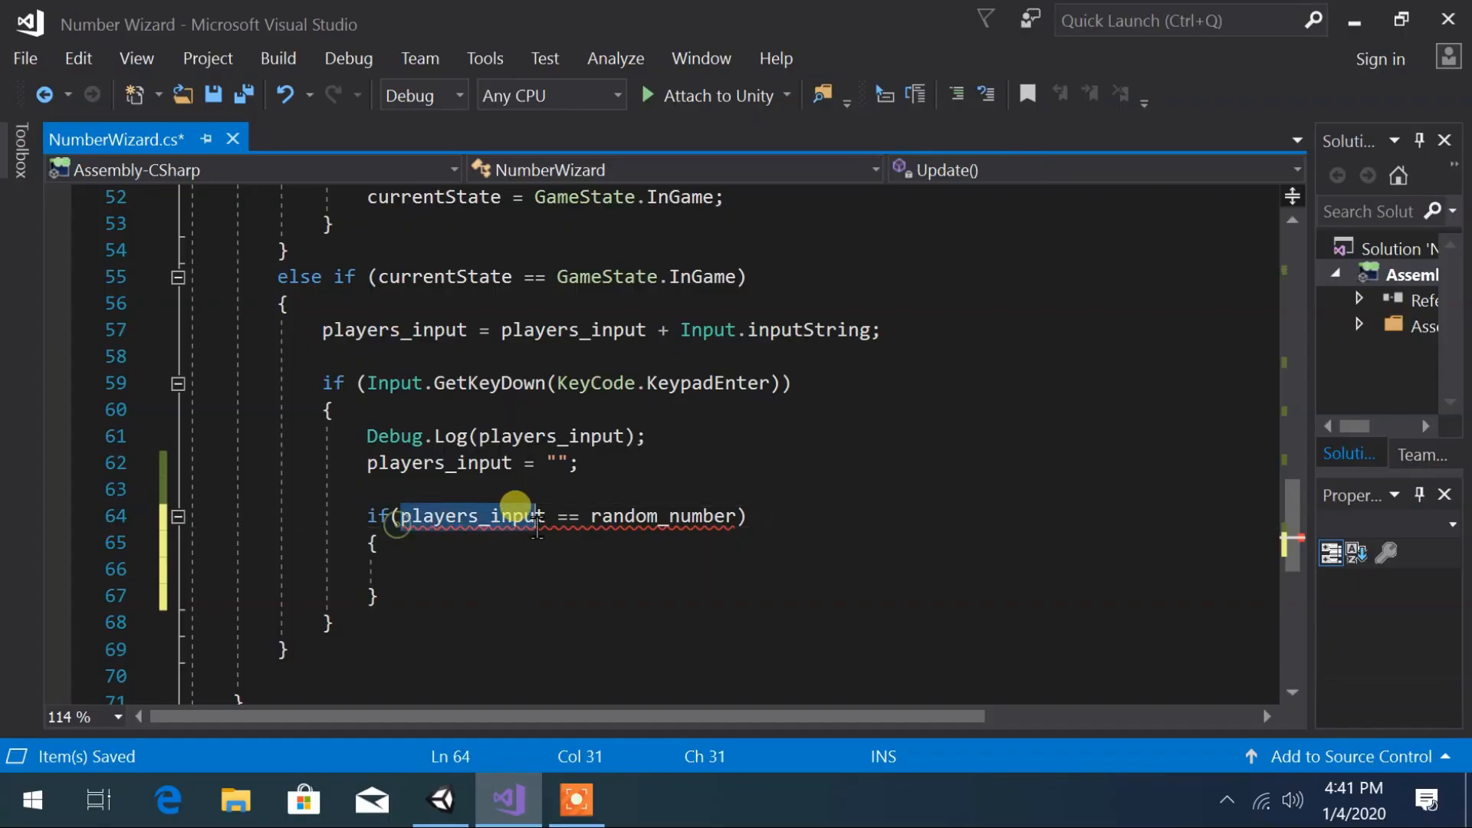
# - Move the input reset below the if, add int.TryParse(players_input, out int guess); and compare guess with random_number
pyautogui.click(508, 461)
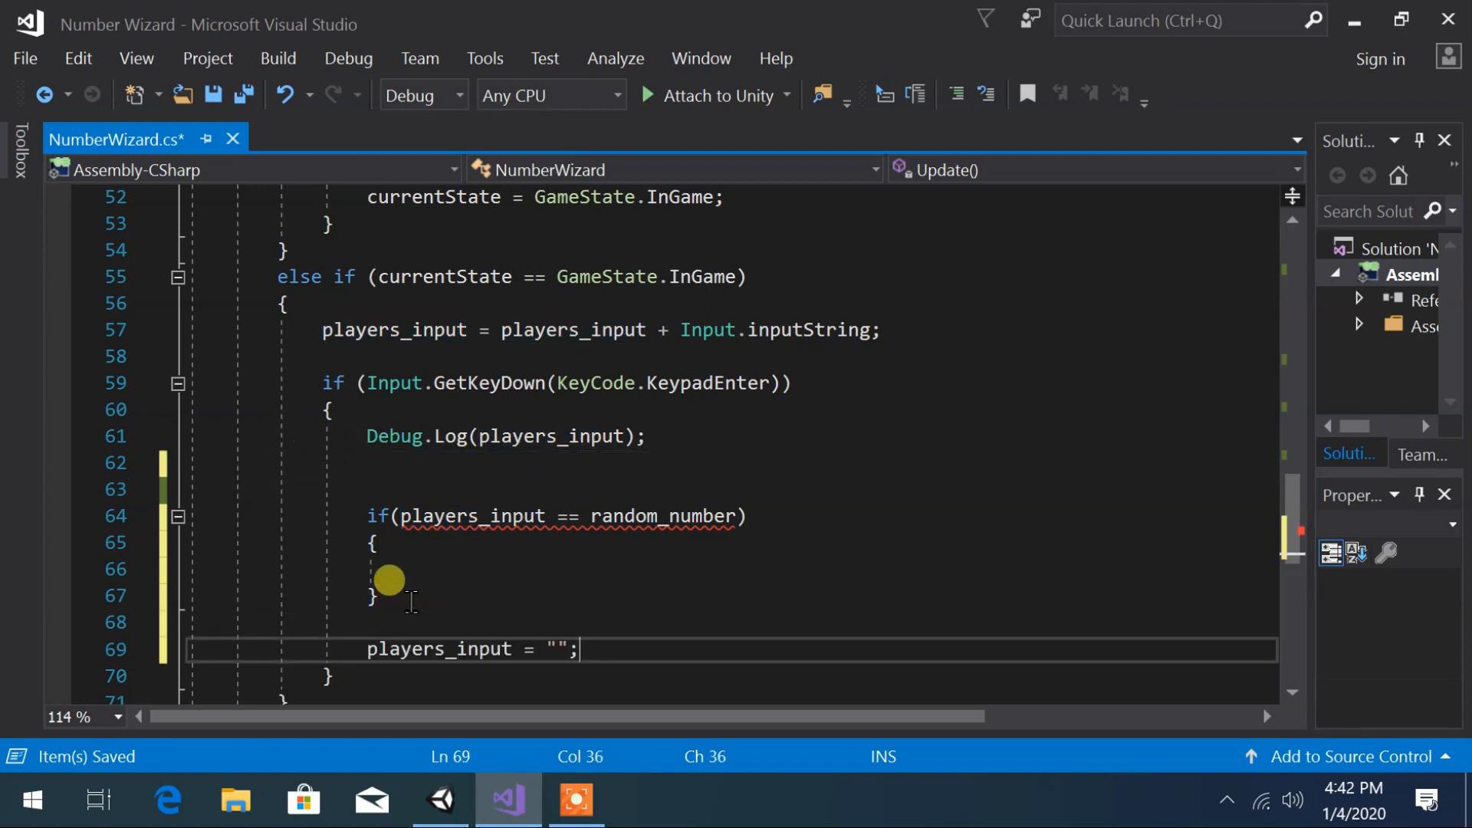
pyautogui.write('int')
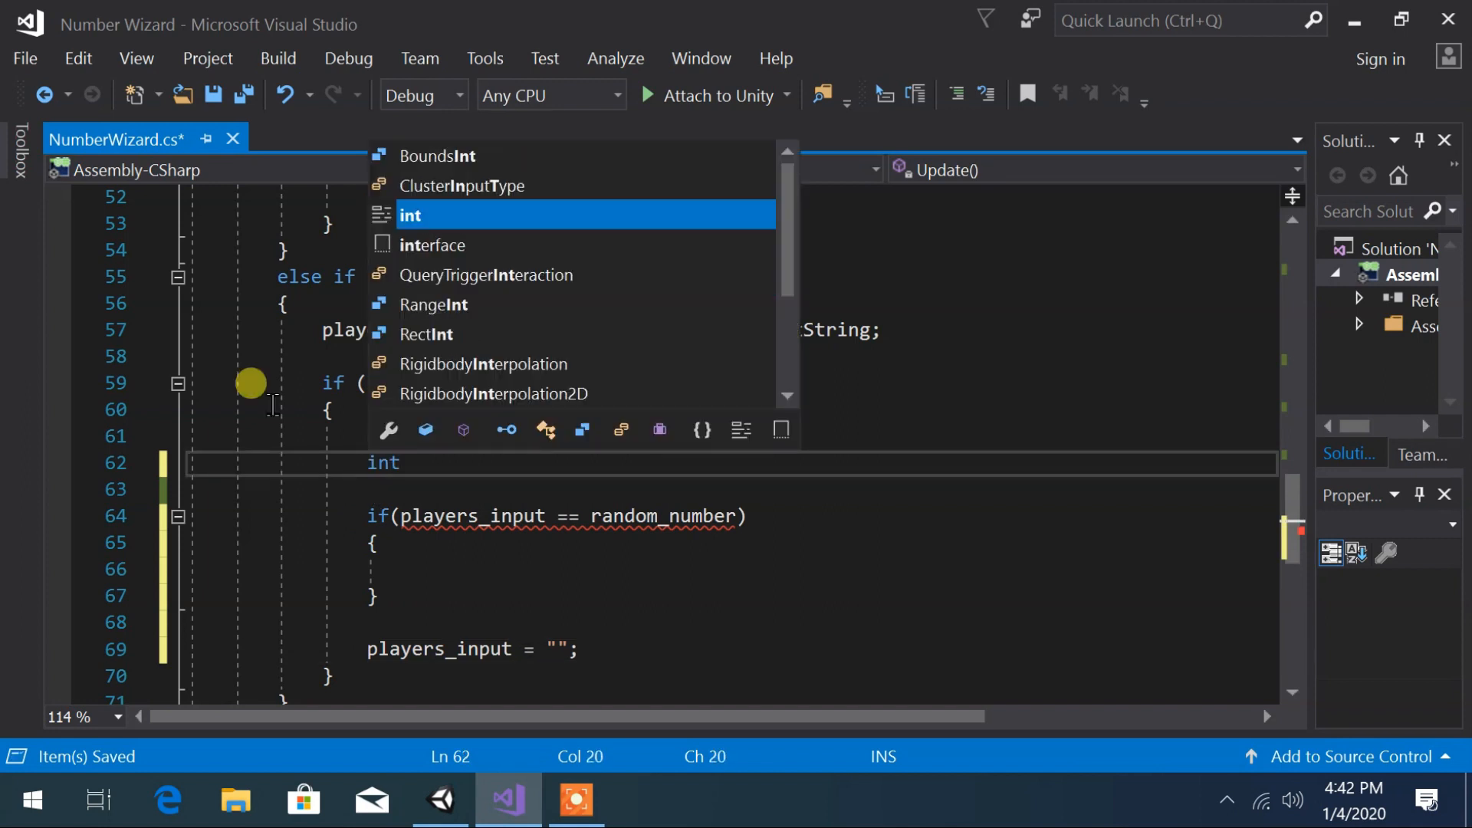
pyautogui.write('.TryParse(')
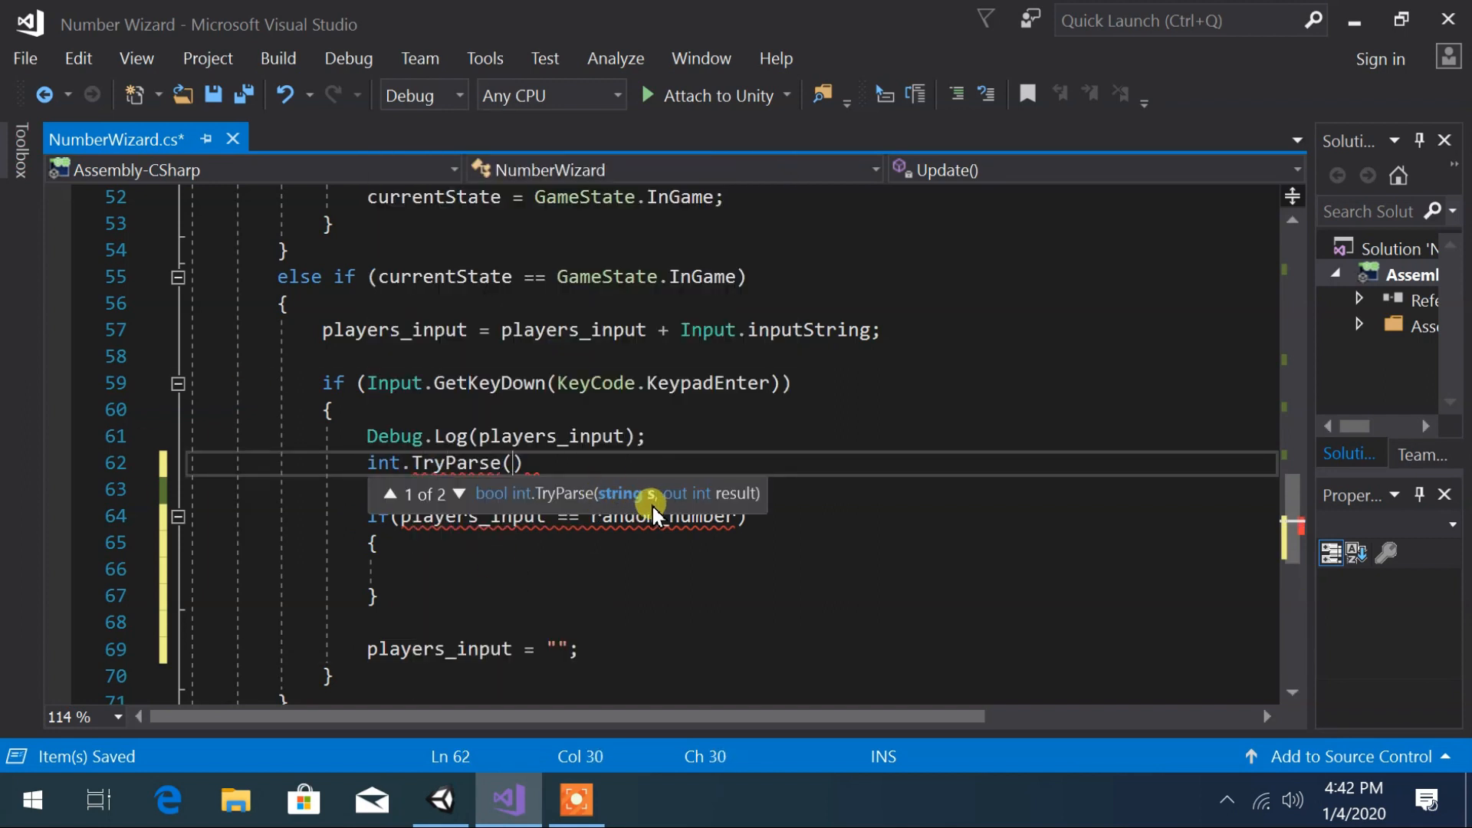
pyautogui.write('players_input,')
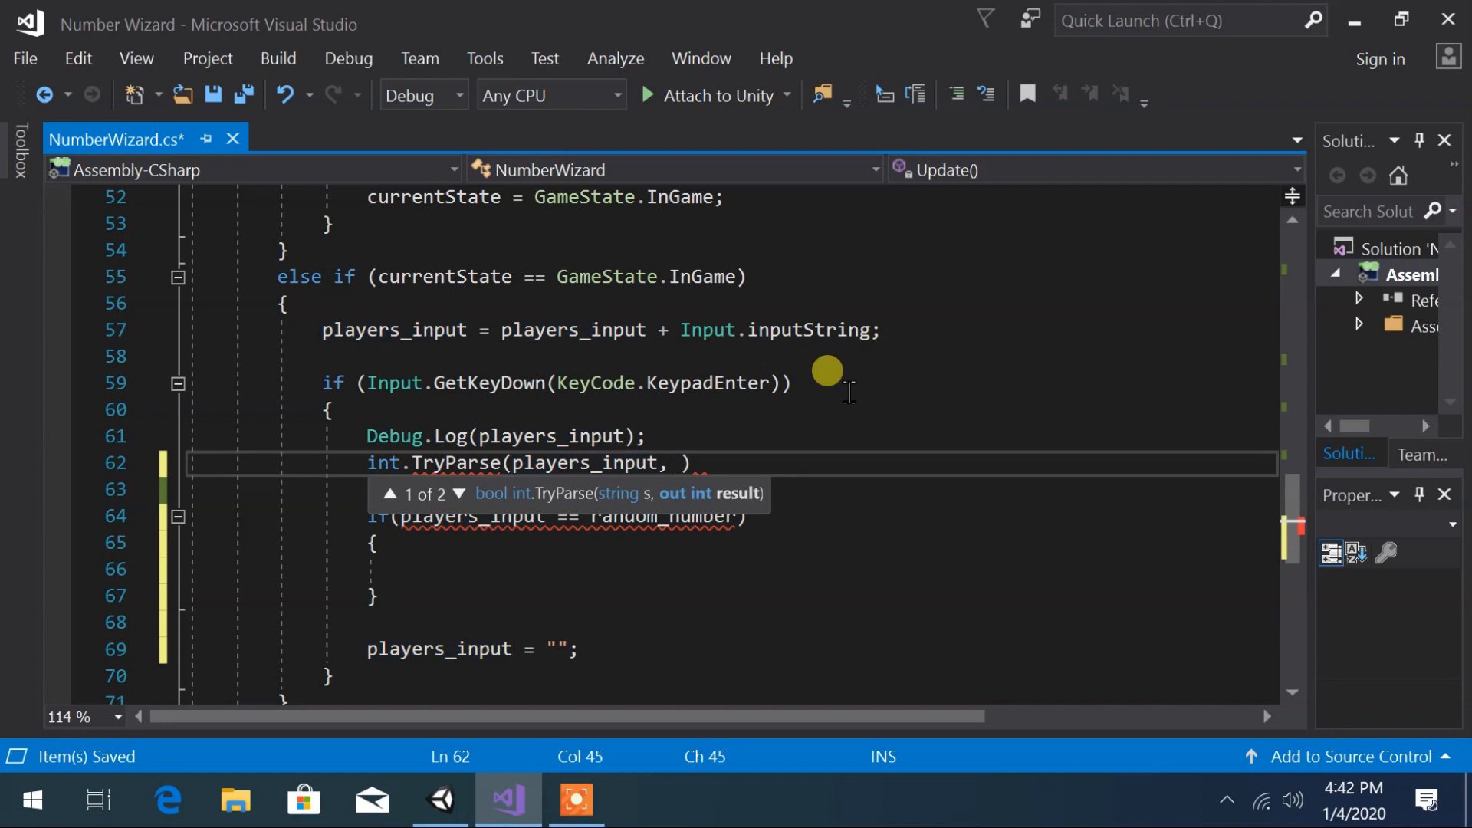
pyautogui.write('out int')
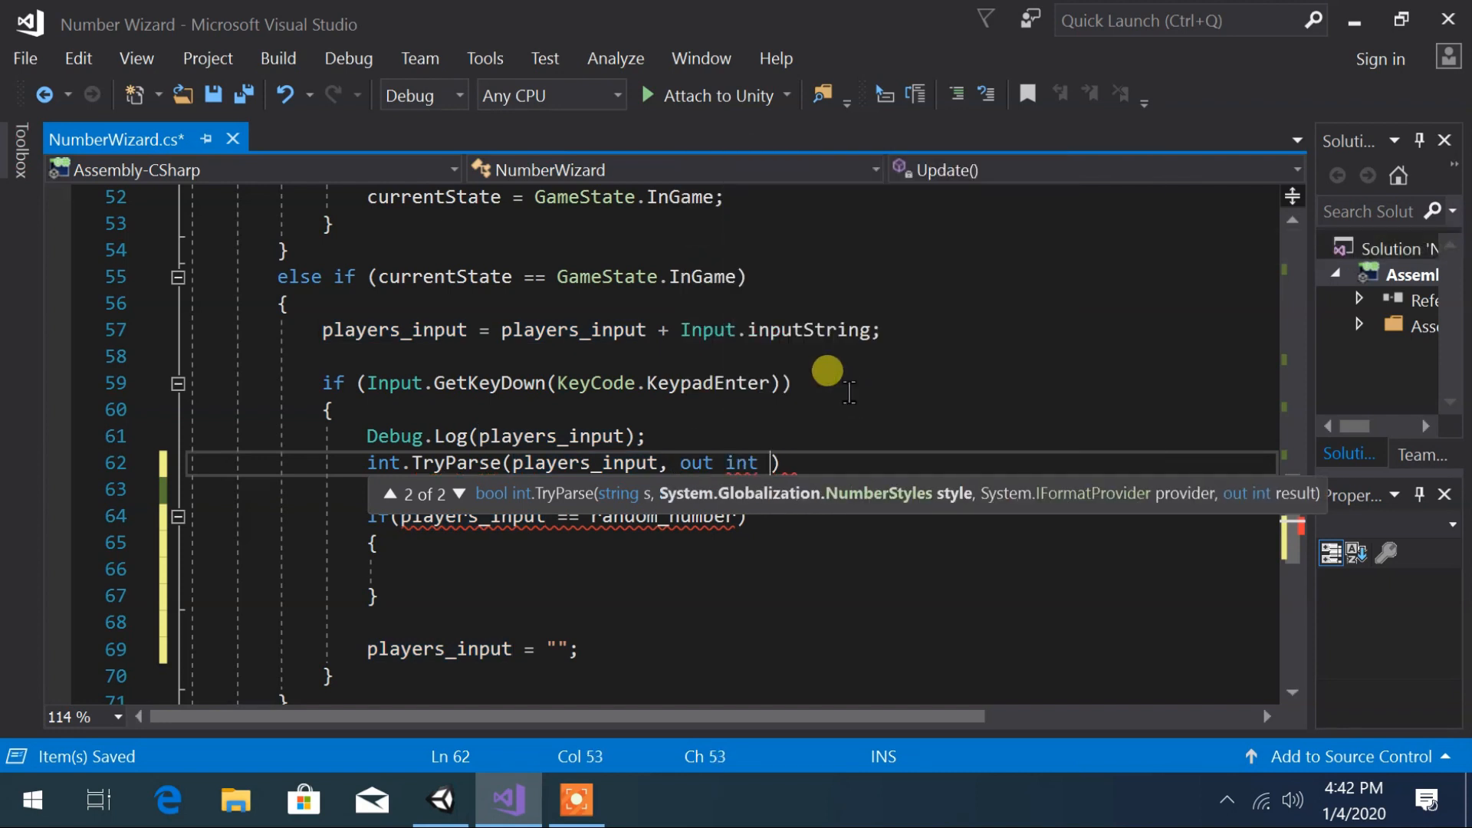
pyautogui.write('guess);')
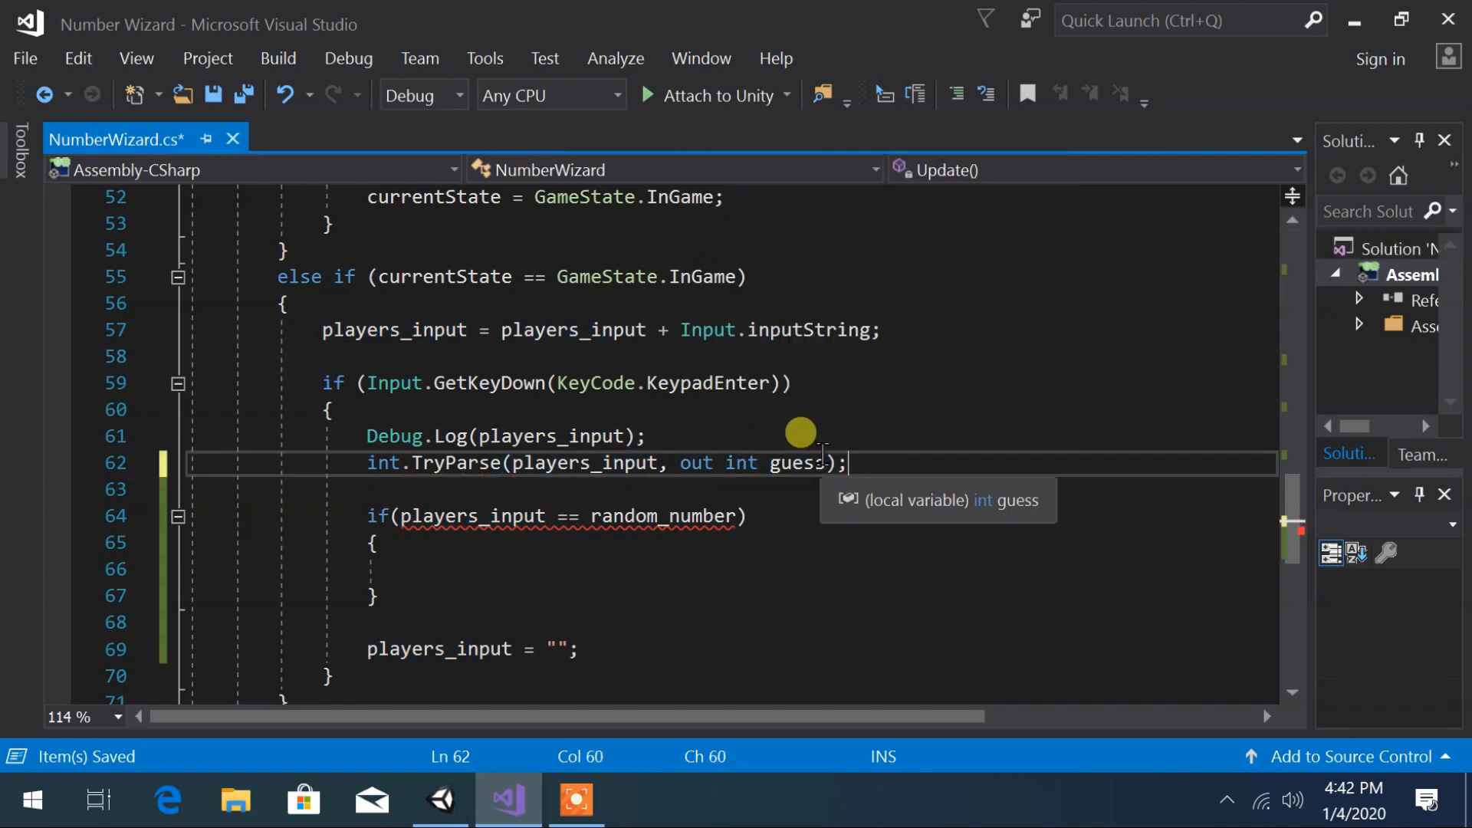
pyautogui.moveTo(676, 448)
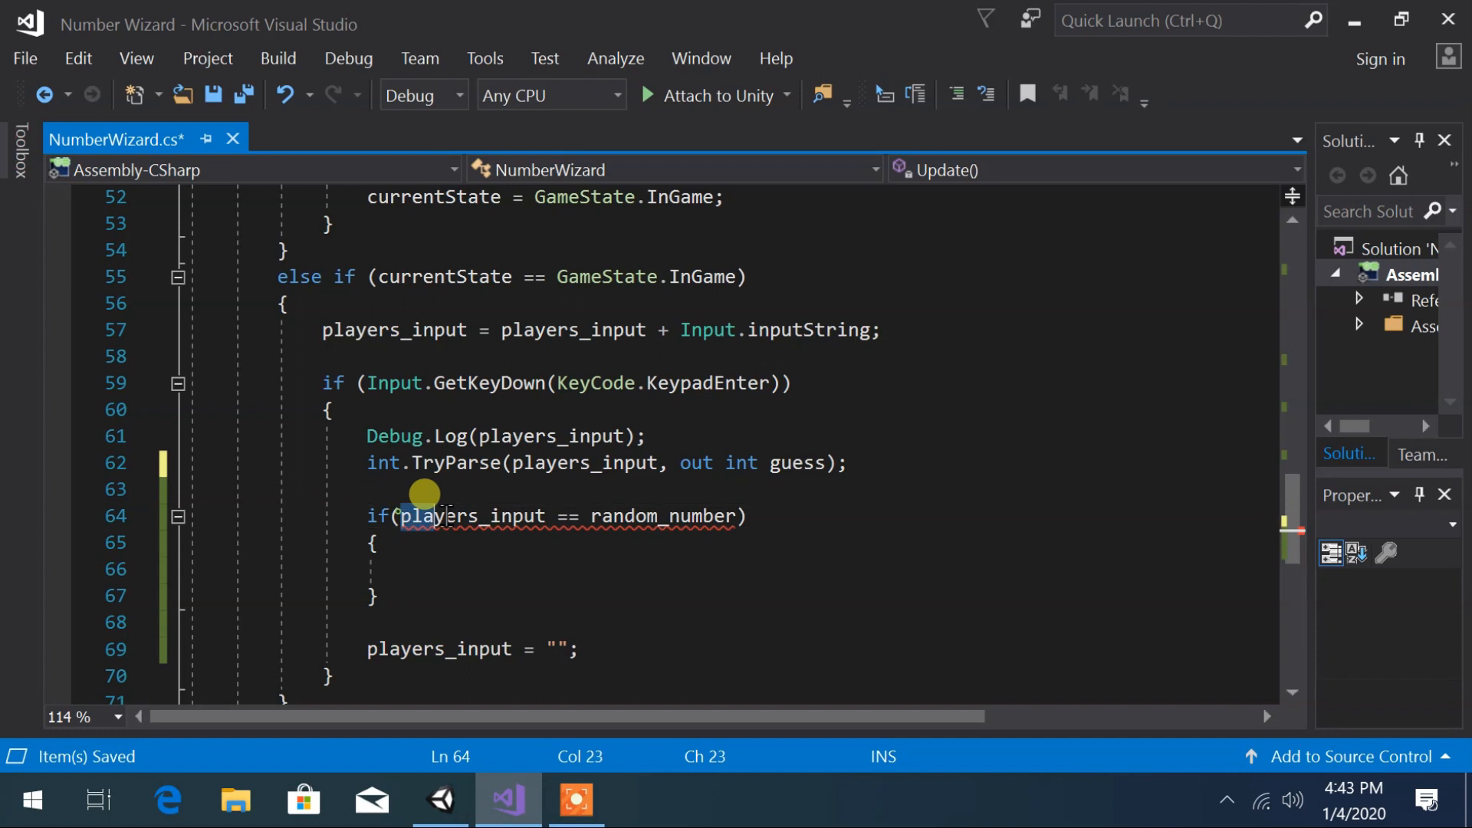
pyautogui.write('guess')
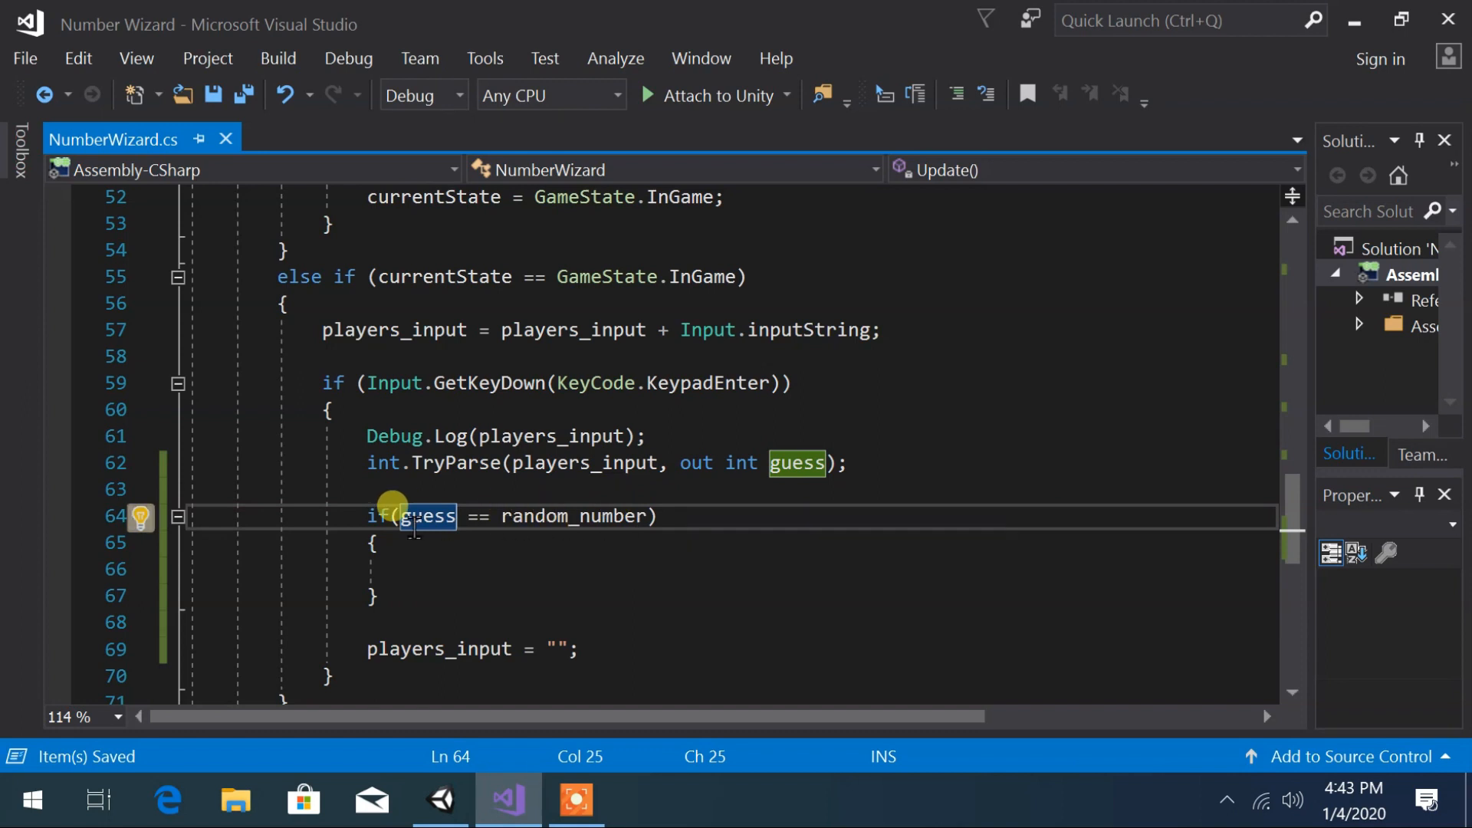
# - Log "You win the game." in the if and "You lose the game." in an else, save, and switch to Unity
pyautogui.write('Debug.log(");')
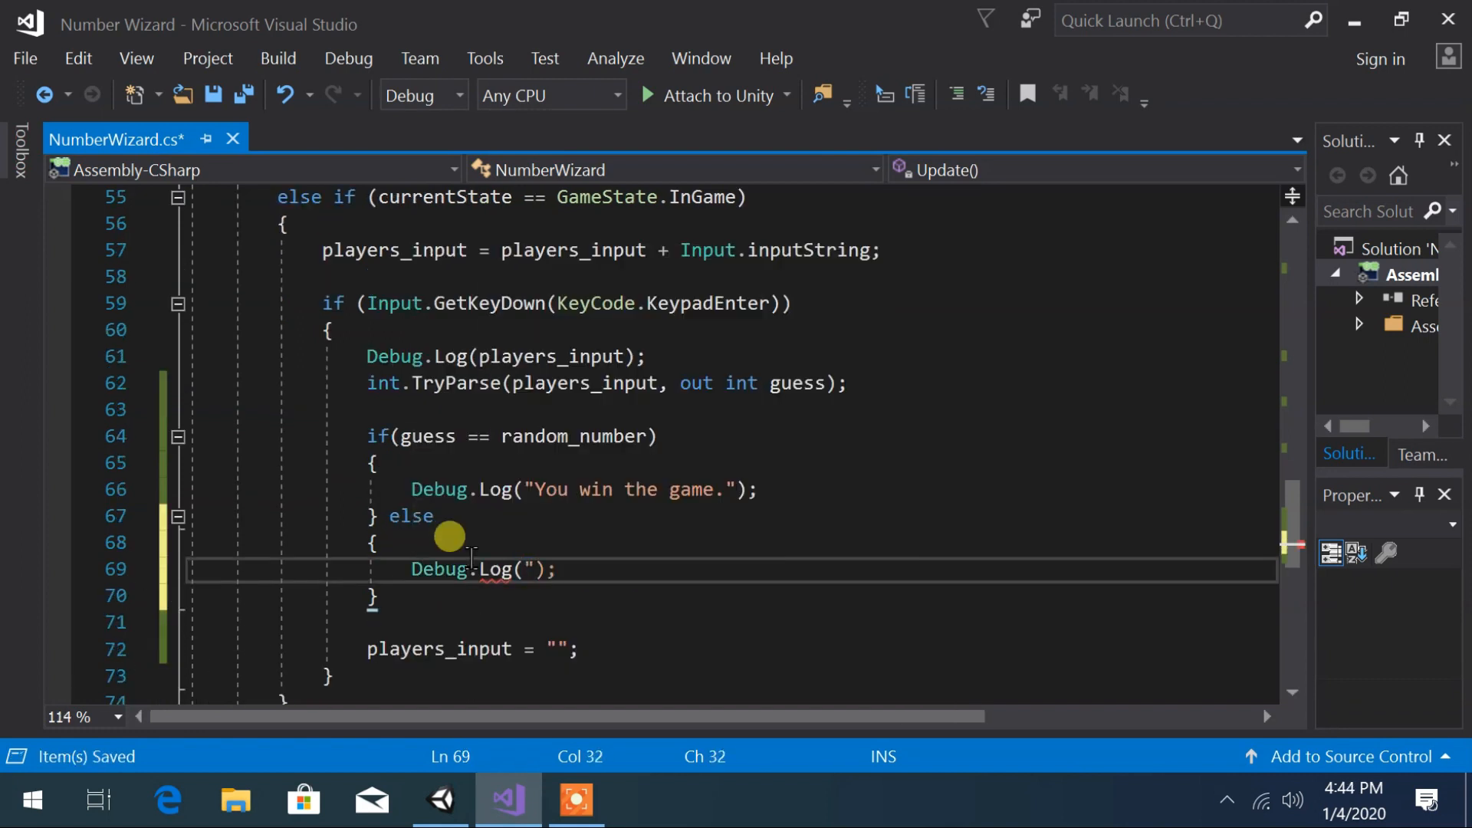
pyautogui.write('You lose the game."')
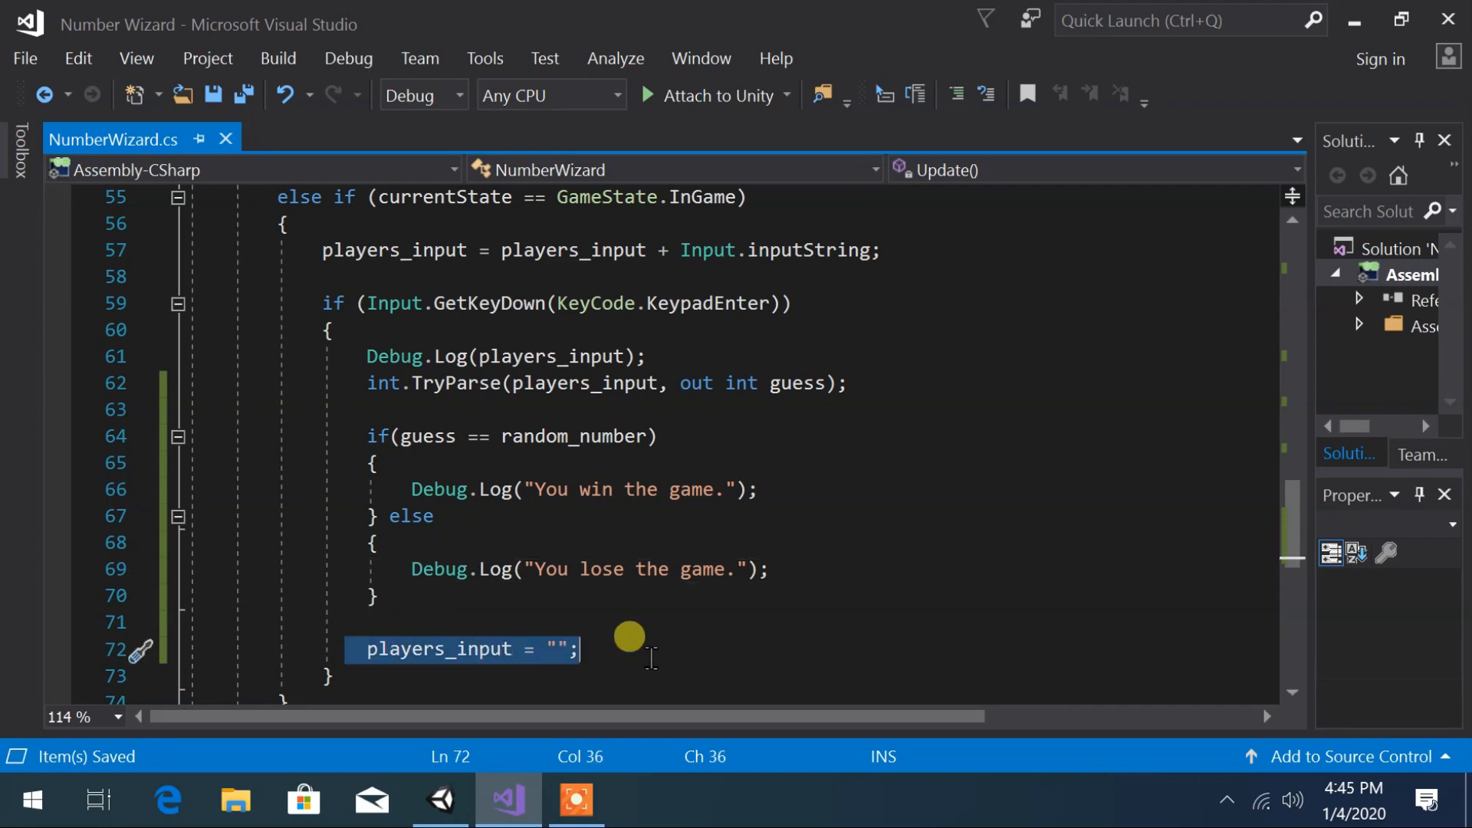
pyautogui.click(647, 649)
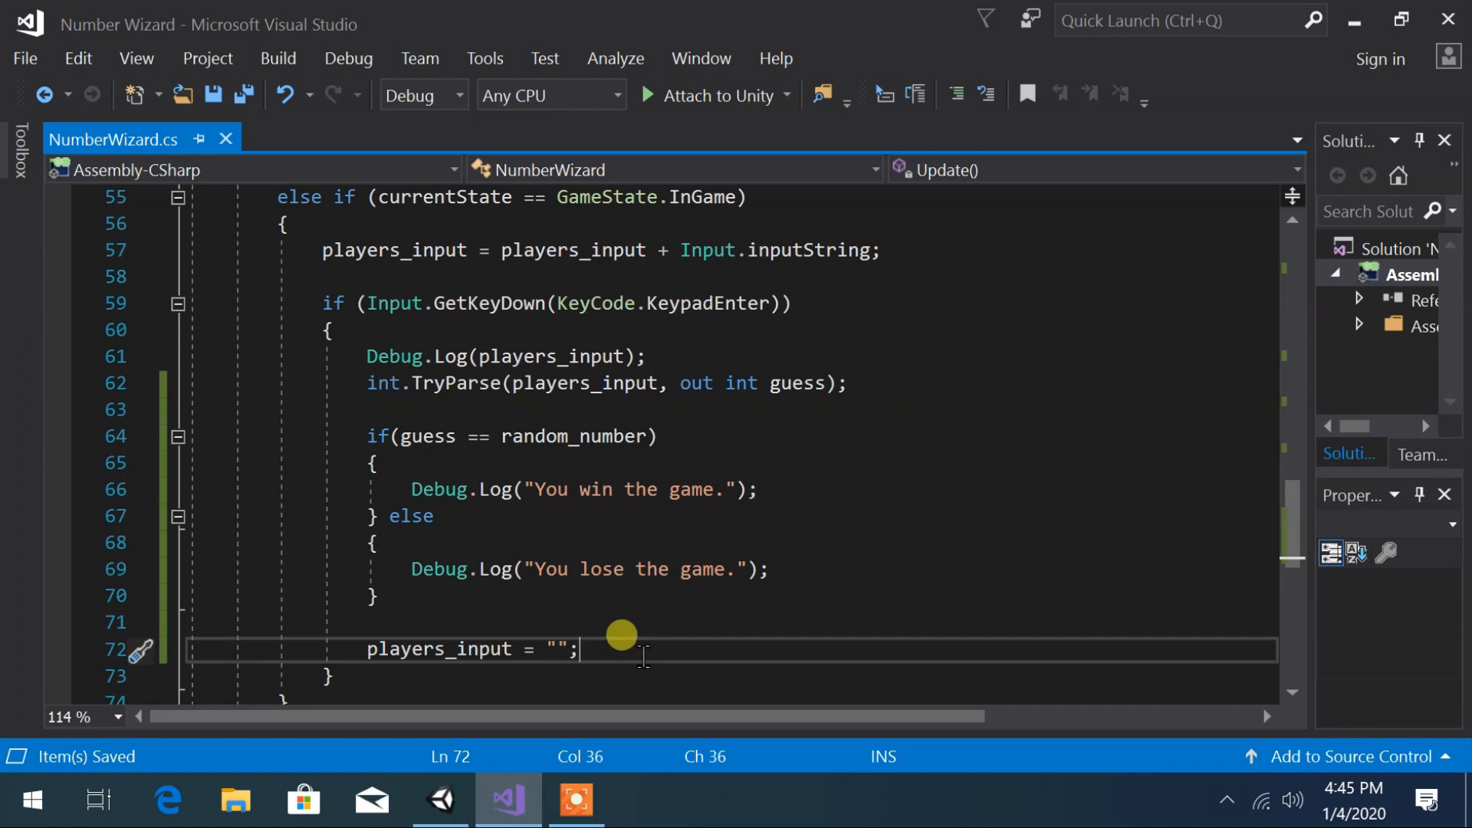
pyautogui.click(440, 800)
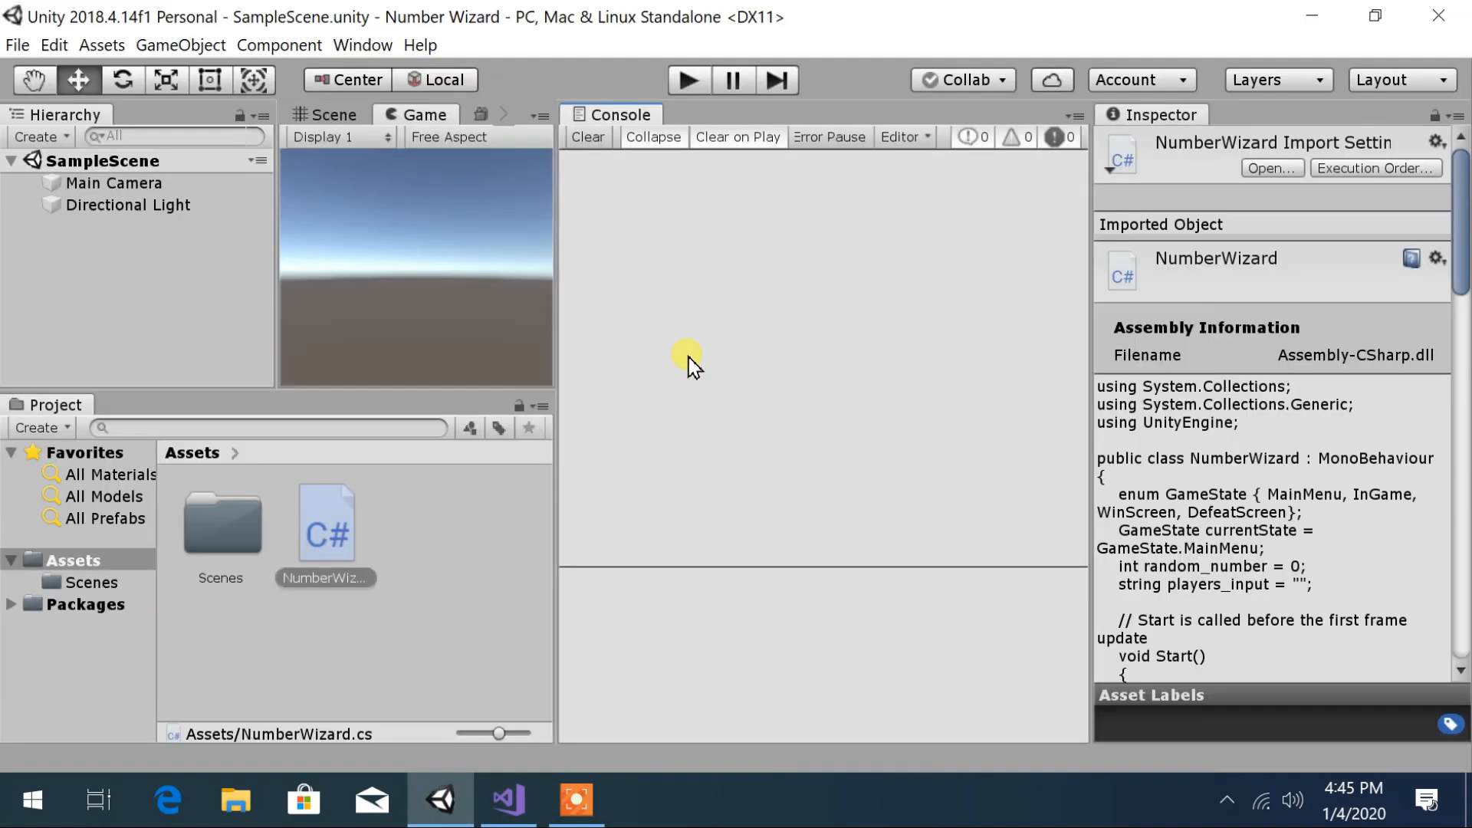
# - Run the game on EASY, guess the logged number 6, and view the "You win the game." message
pyautogui.click(688, 80)
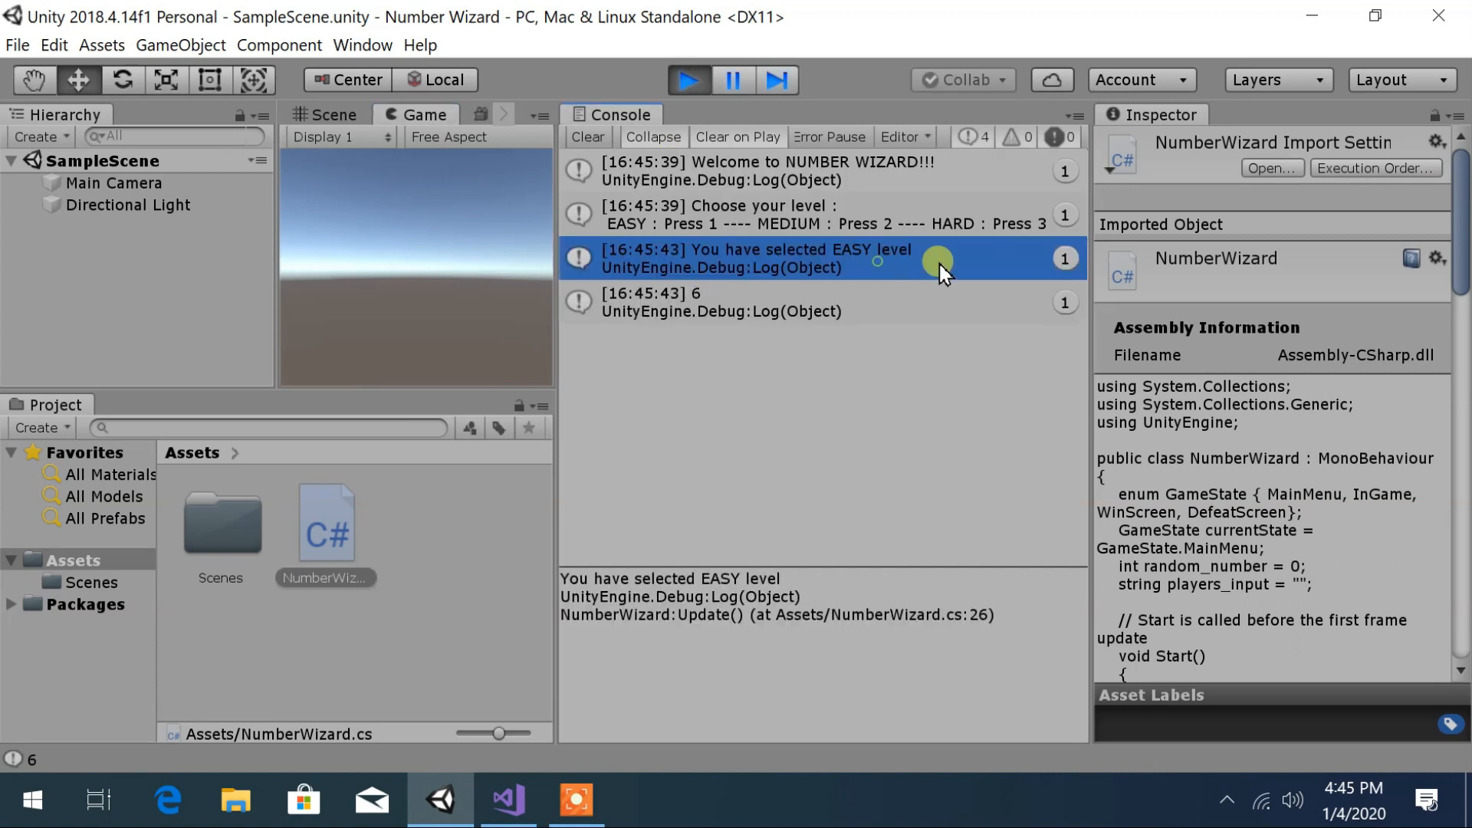
pyautogui.moveTo(685, 310)
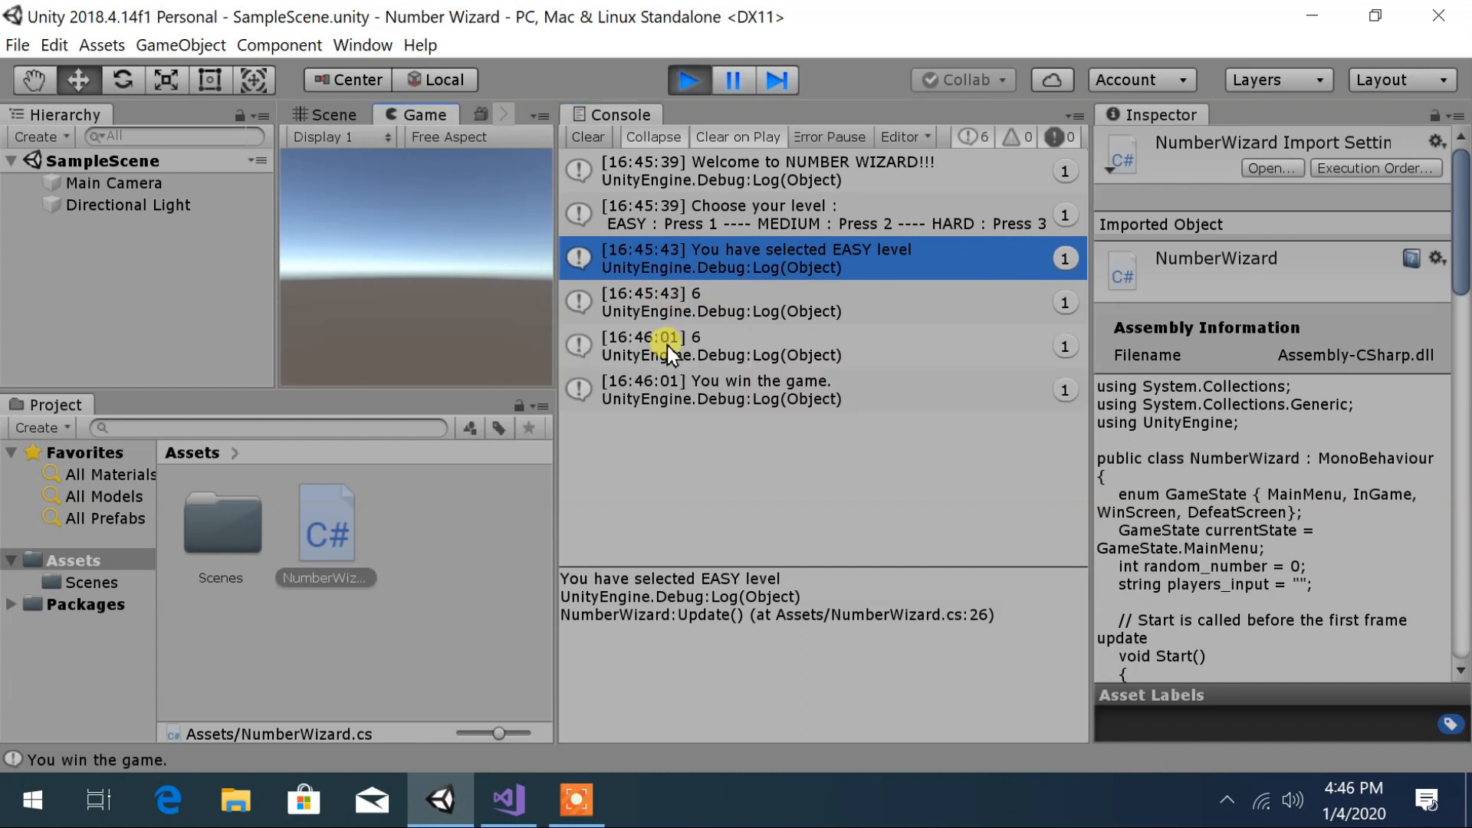
pyautogui.click(713, 345)
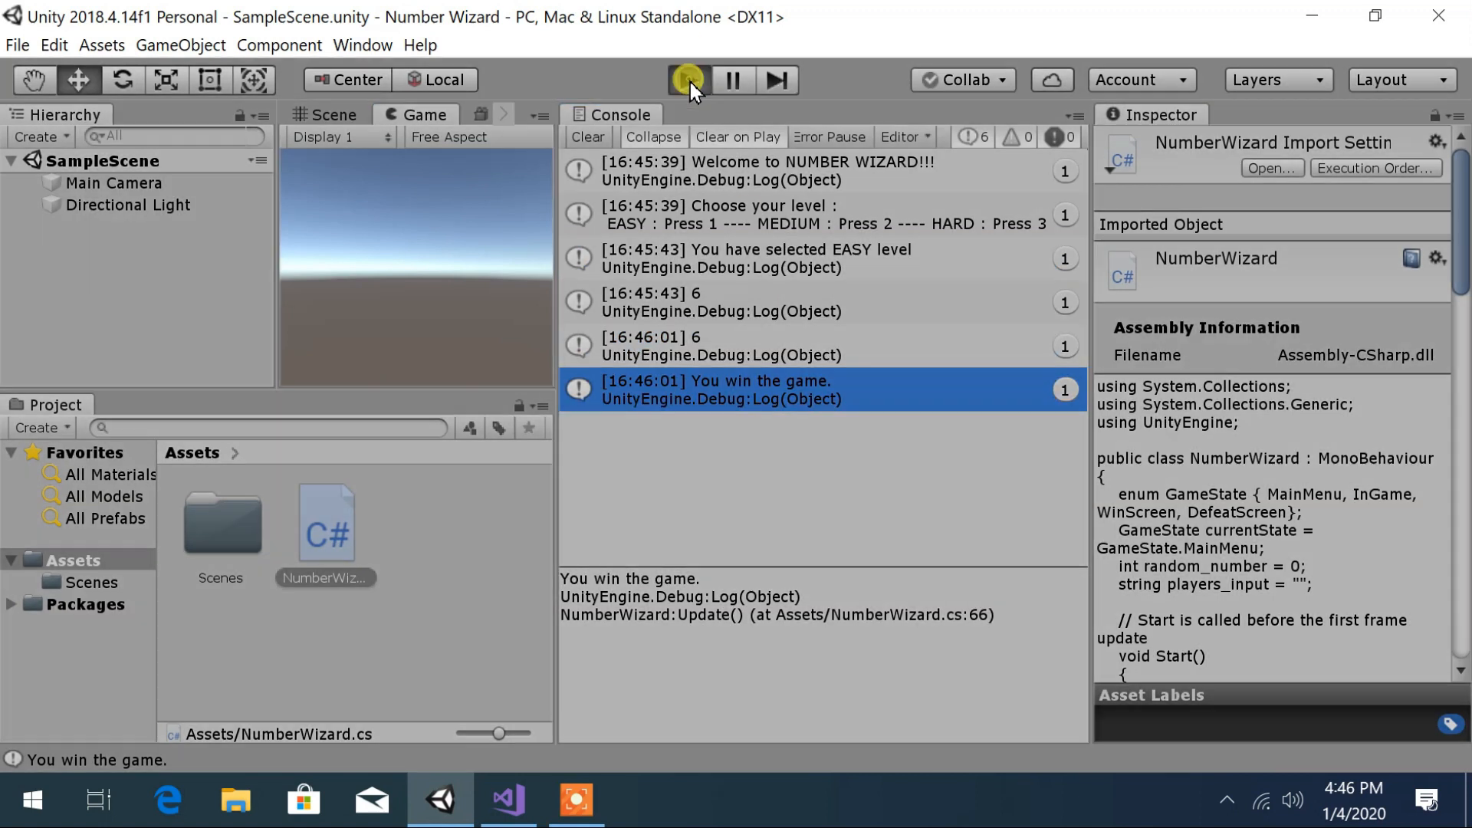
# - Rerun on MEDIUM, see number 22, guess 23, and view the "You lose the game." message
pyautogui.click(687, 80)
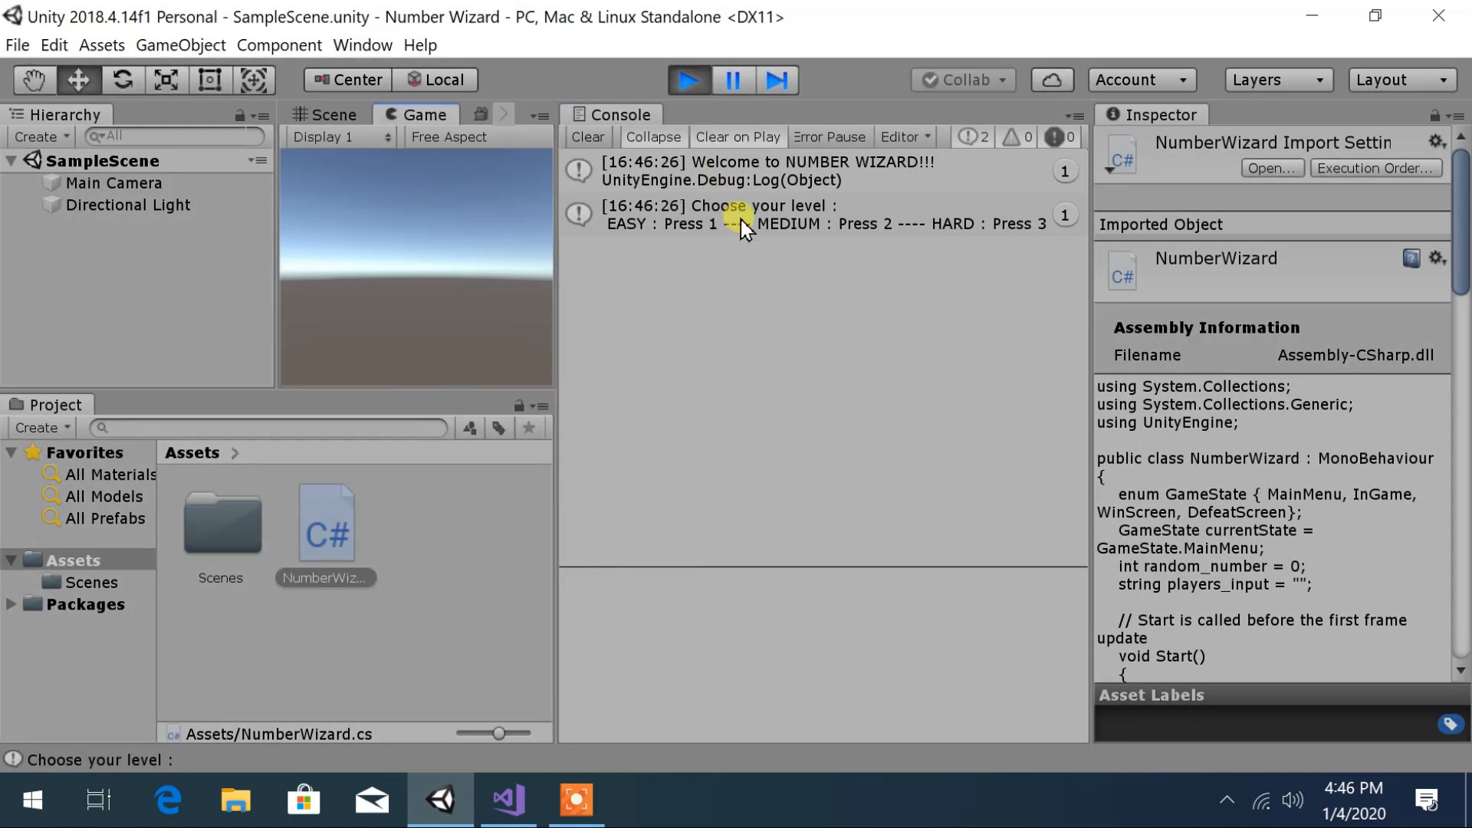
pyautogui.press('2')
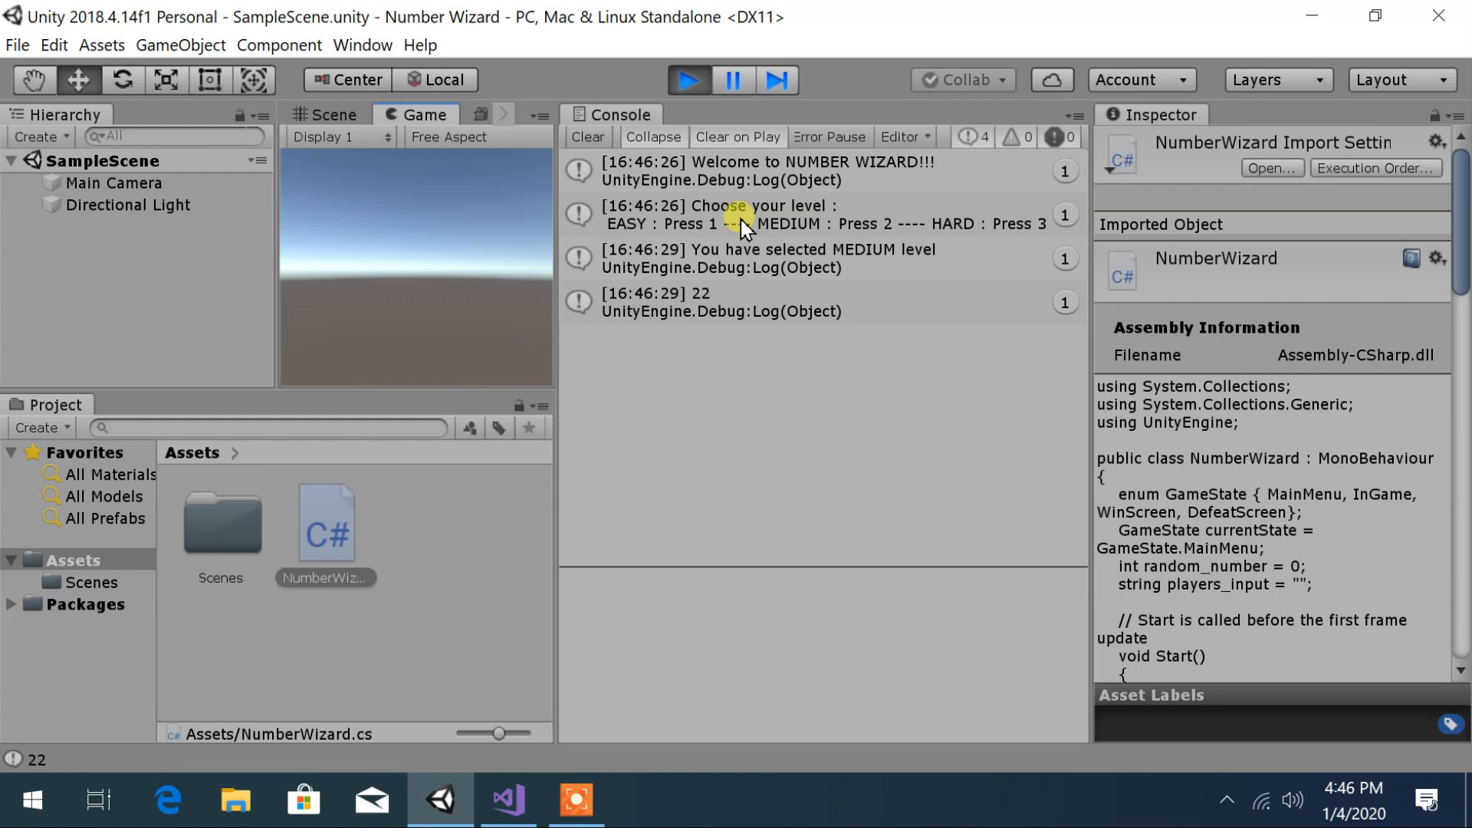
pyautogui.moveTo(747, 328)
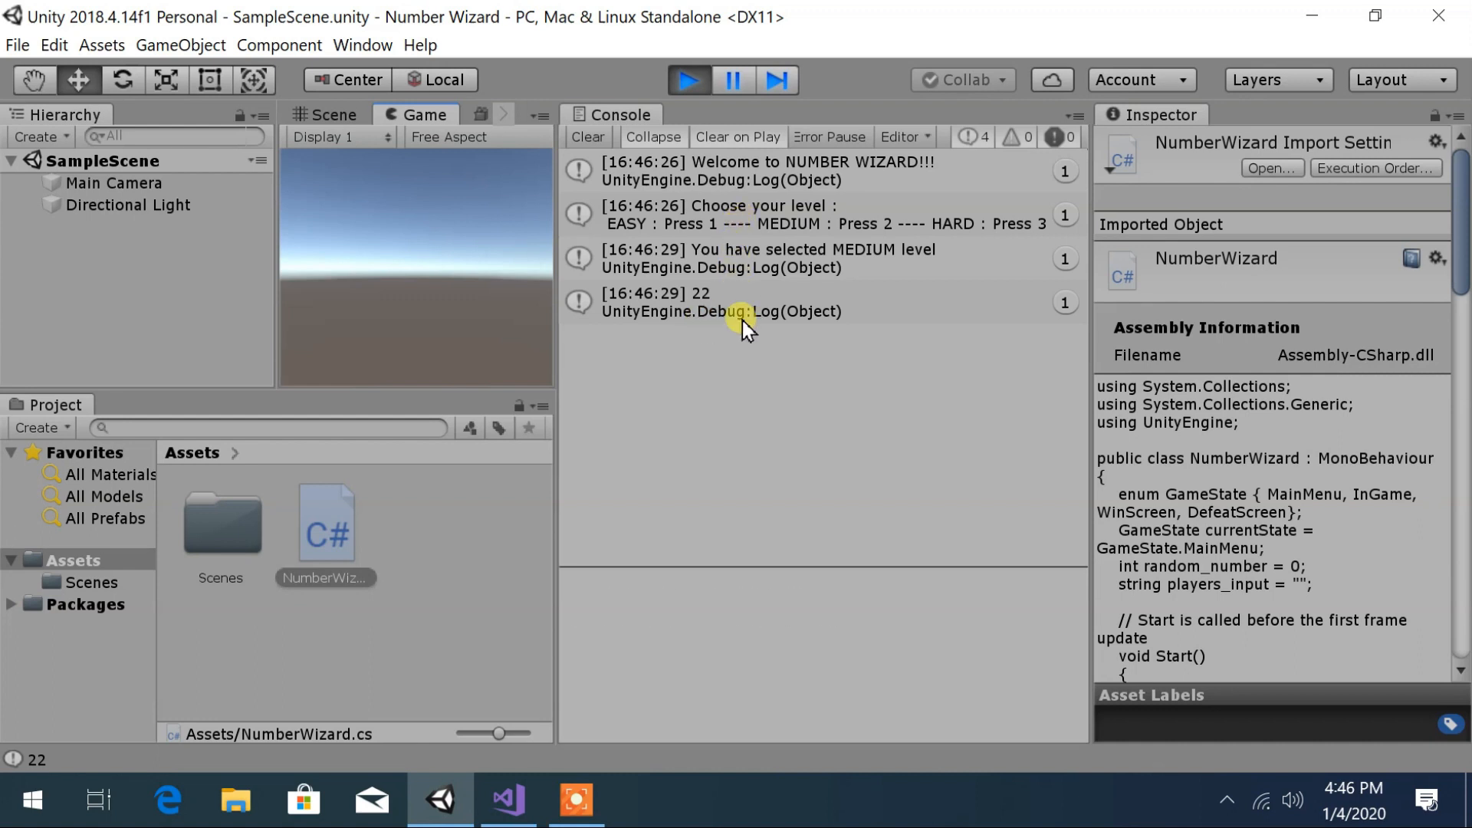
pyautogui.click(742, 302)
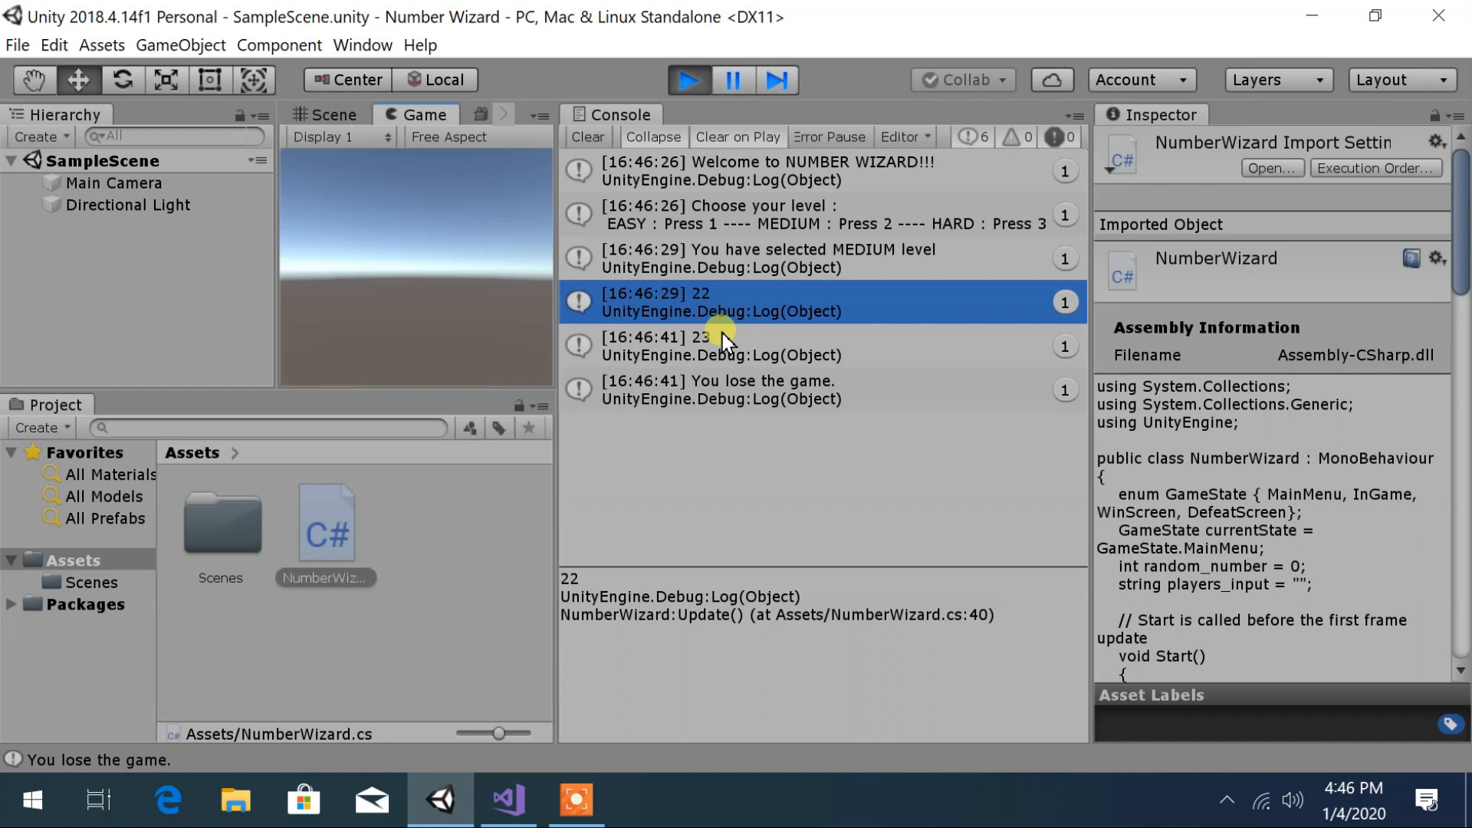
pyautogui.click(718, 387)
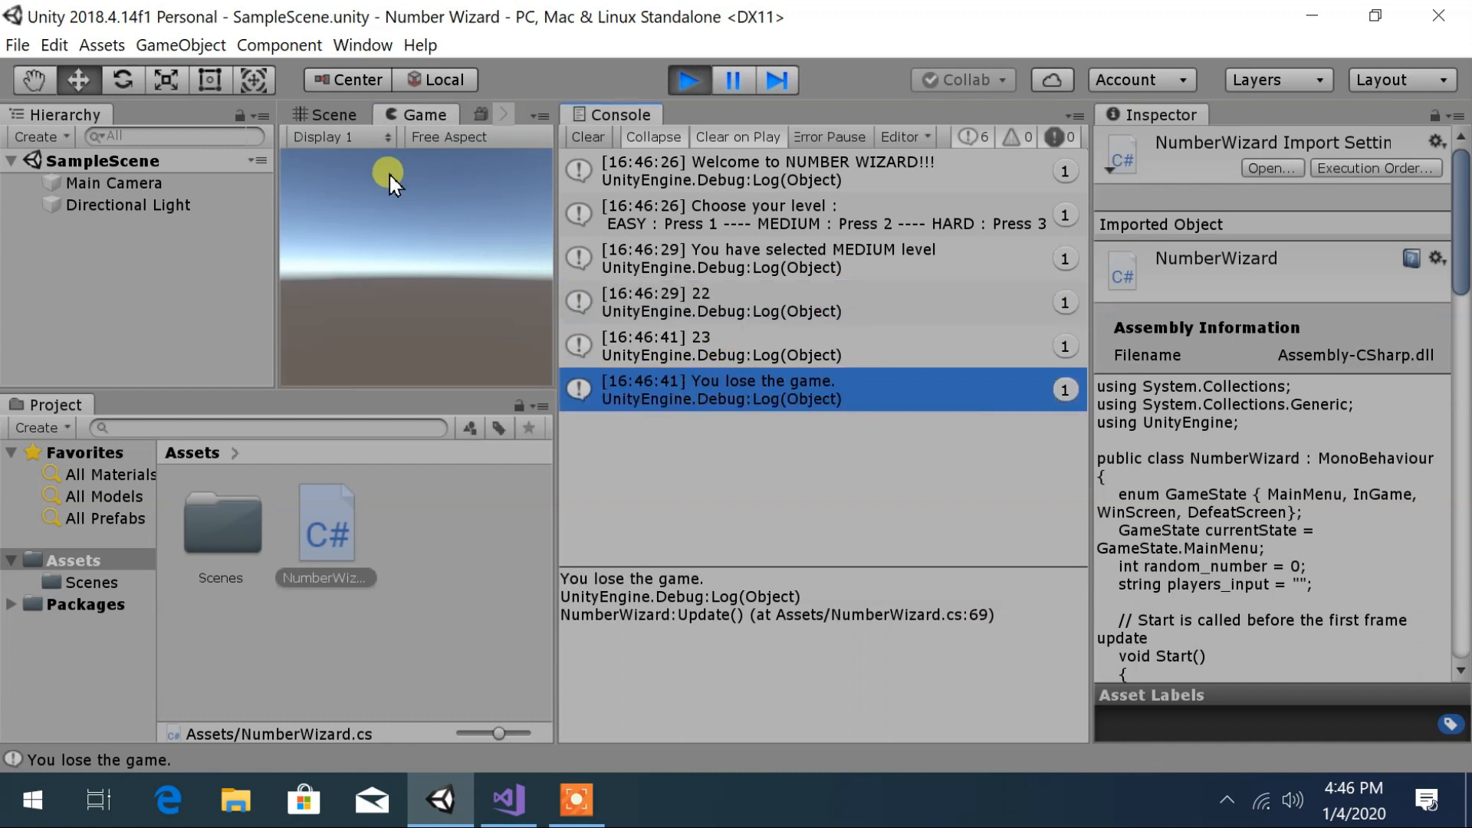
pyautogui.moveTo(551, 256)
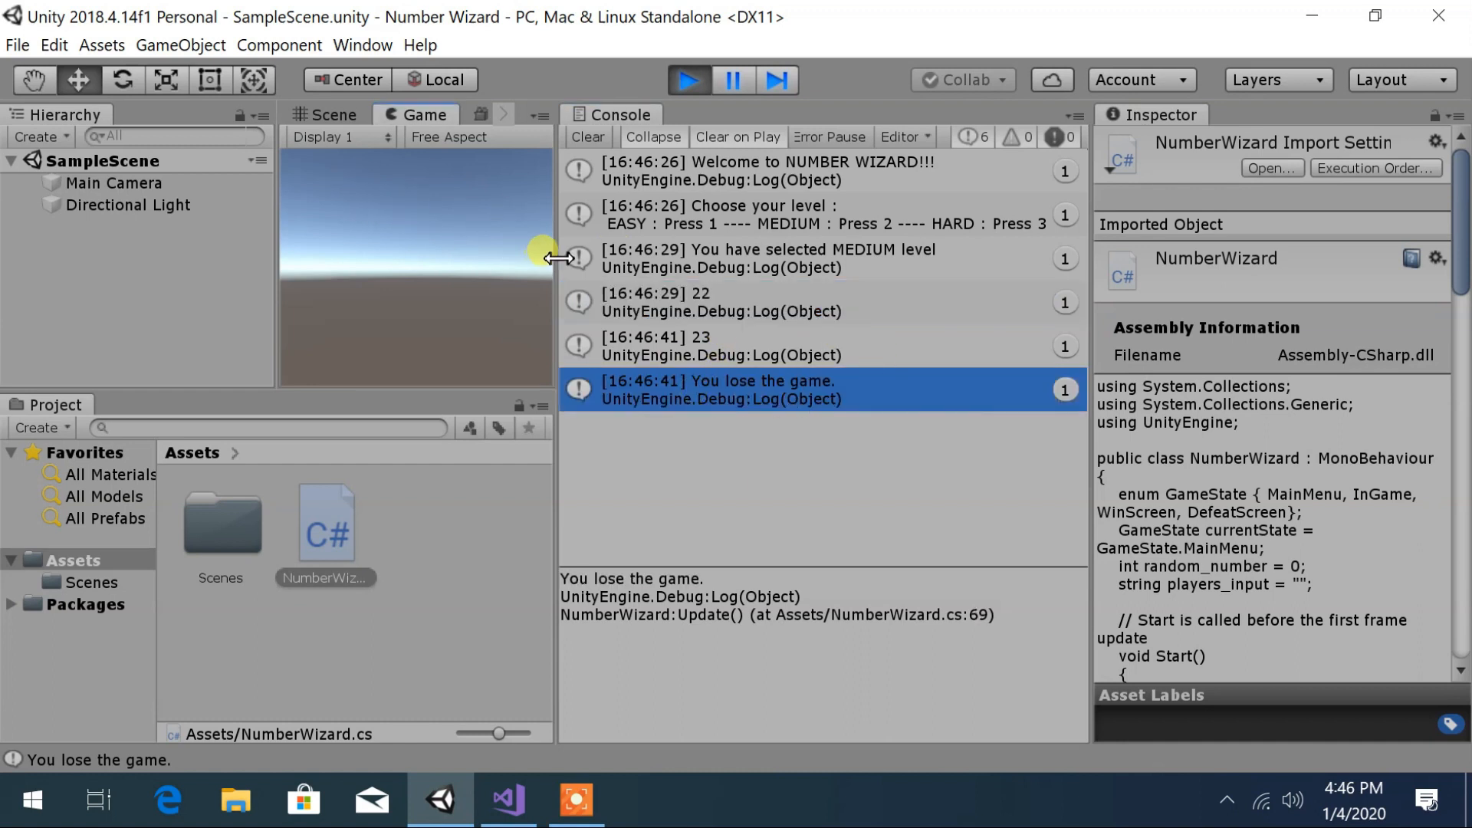
pyautogui.moveTo(667, 324)
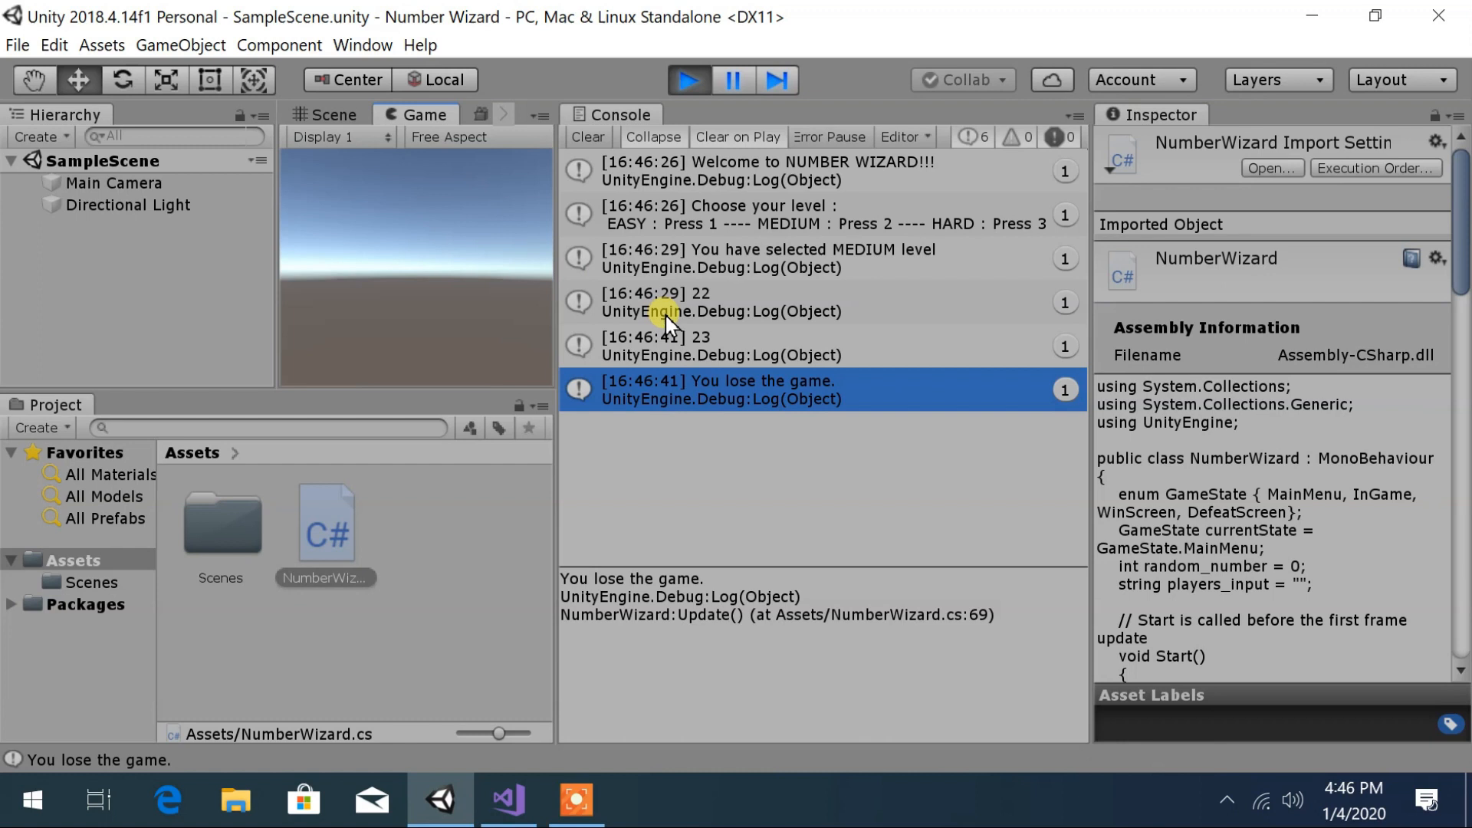